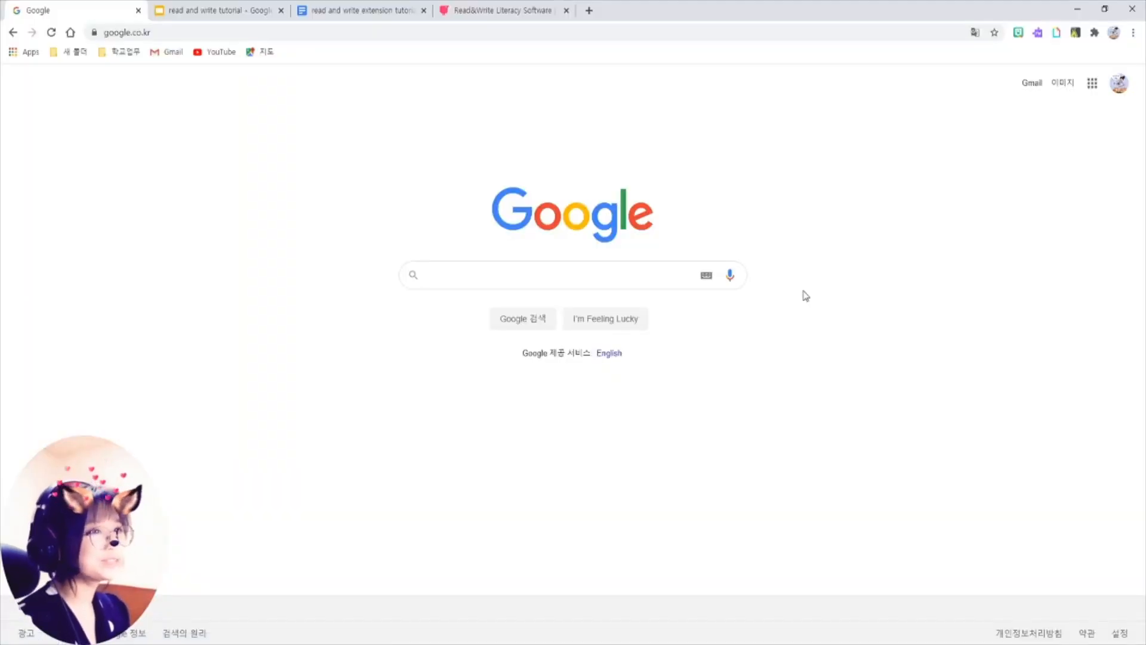
# Bring up Chrome's Apps page listing Web Store, Slides, Docs, Drive, Sheets, Gmail and YouTube
pyautogui.click(555, 275)
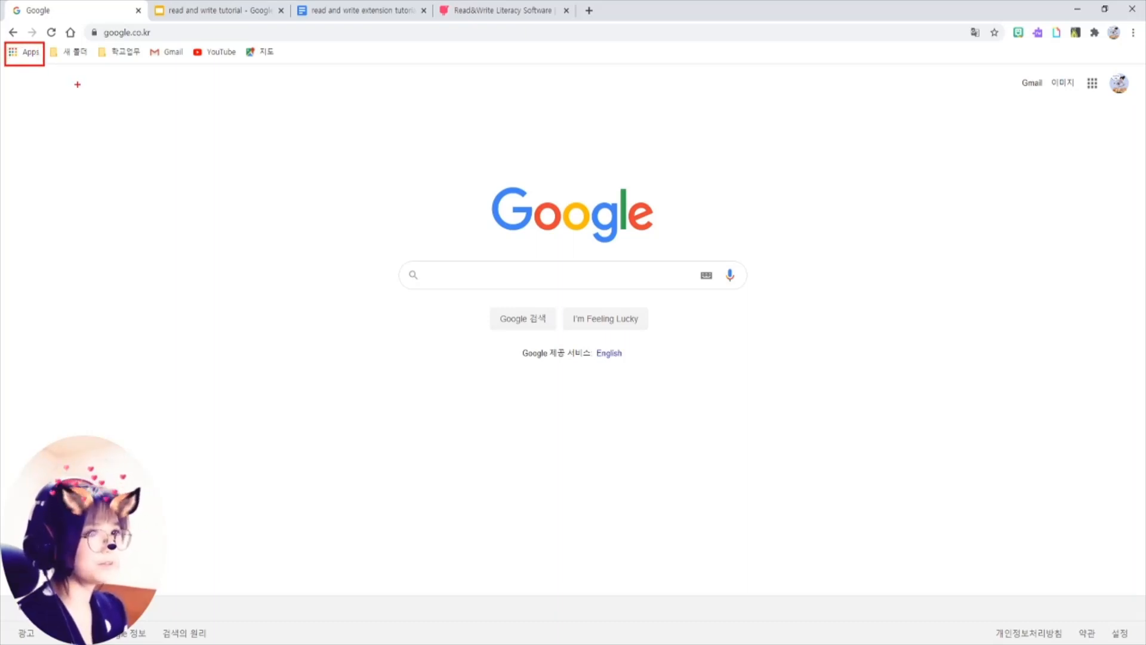
pyautogui.click(25, 53)
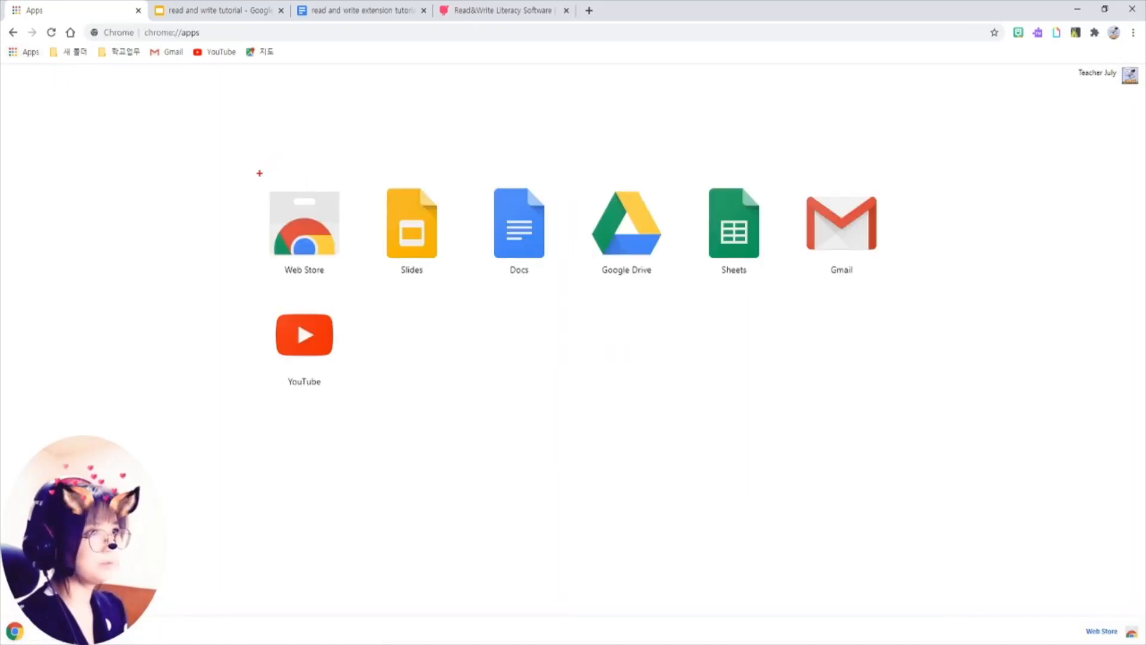
pyautogui.moveTo(299, 230)
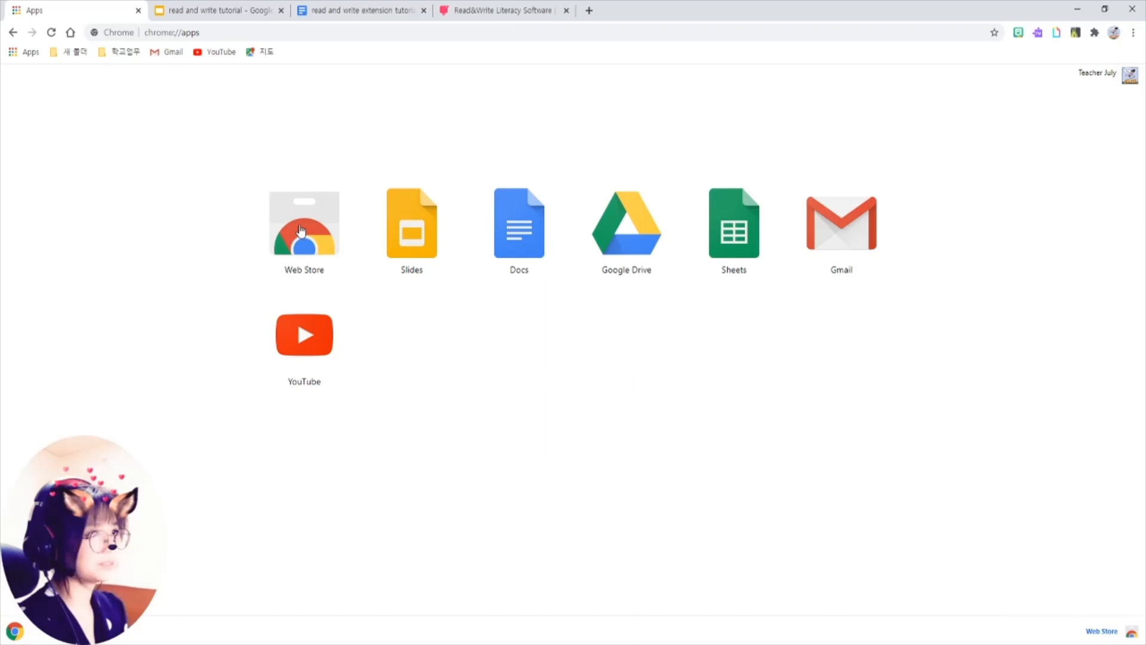
# Search the Web Store for 'READ AND WRITE' and show the Read&Write for Google Chrome listing, already added
pyautogui.click(303, 222)
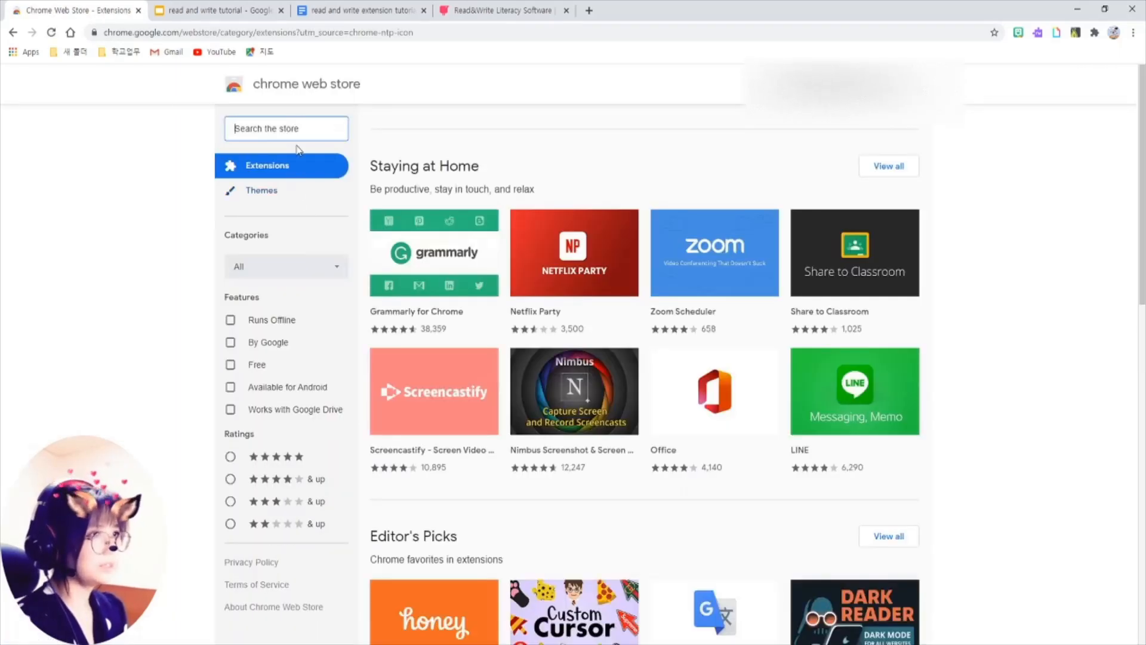
pyautogui.write('READ')
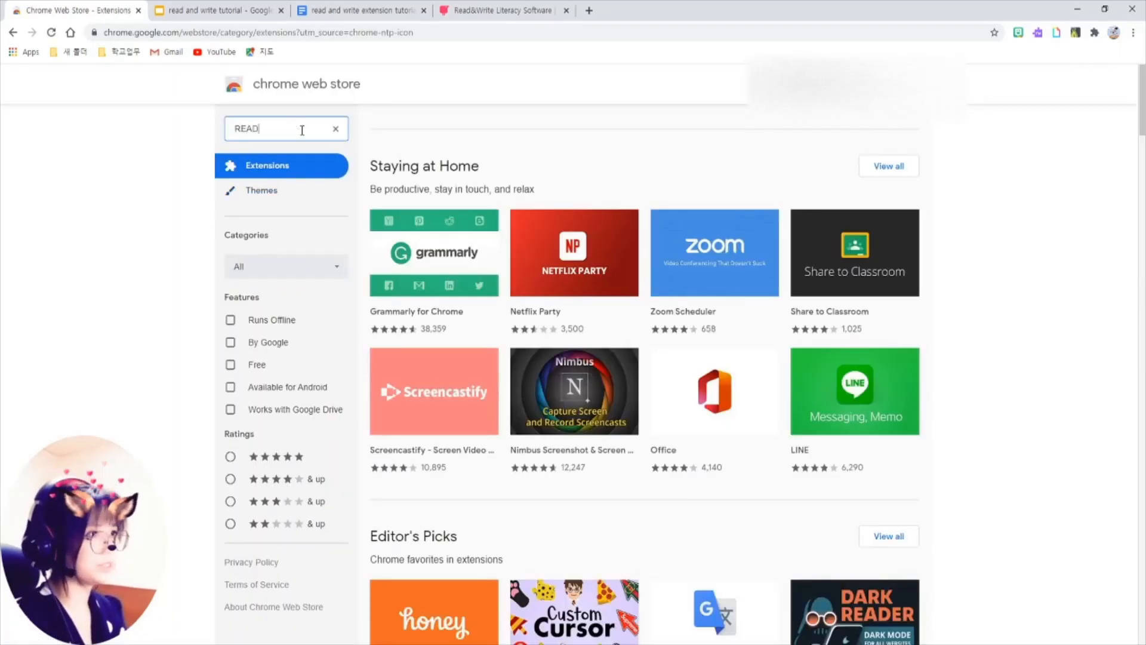
pyautogui.write('AND WRITE')
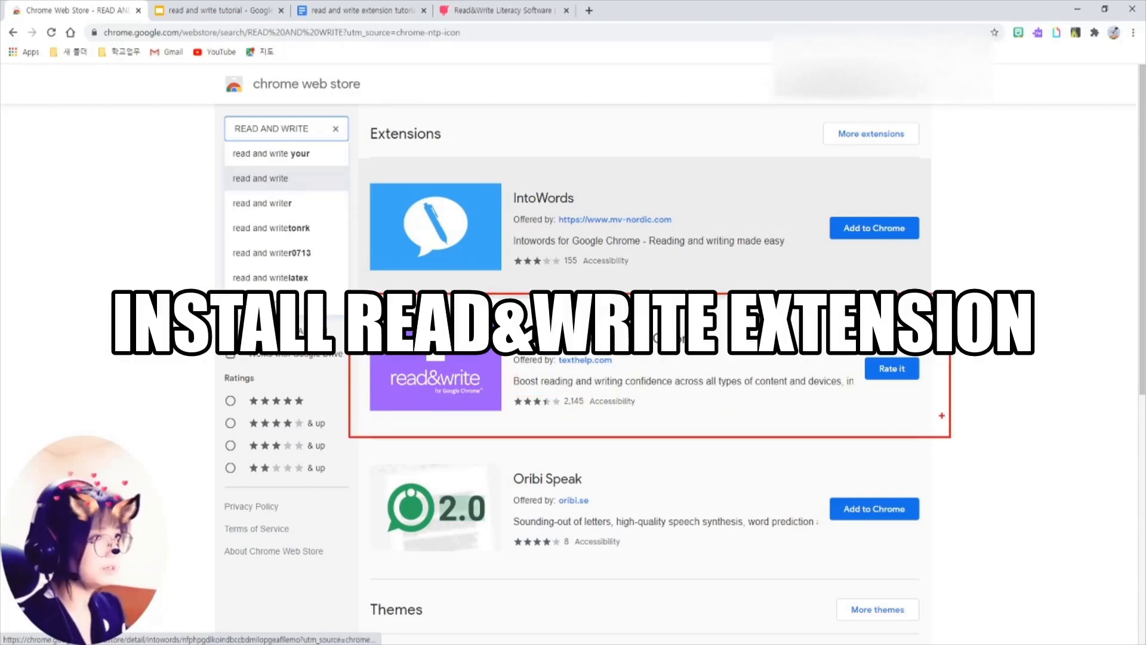
pyautogui.click(434, 378)
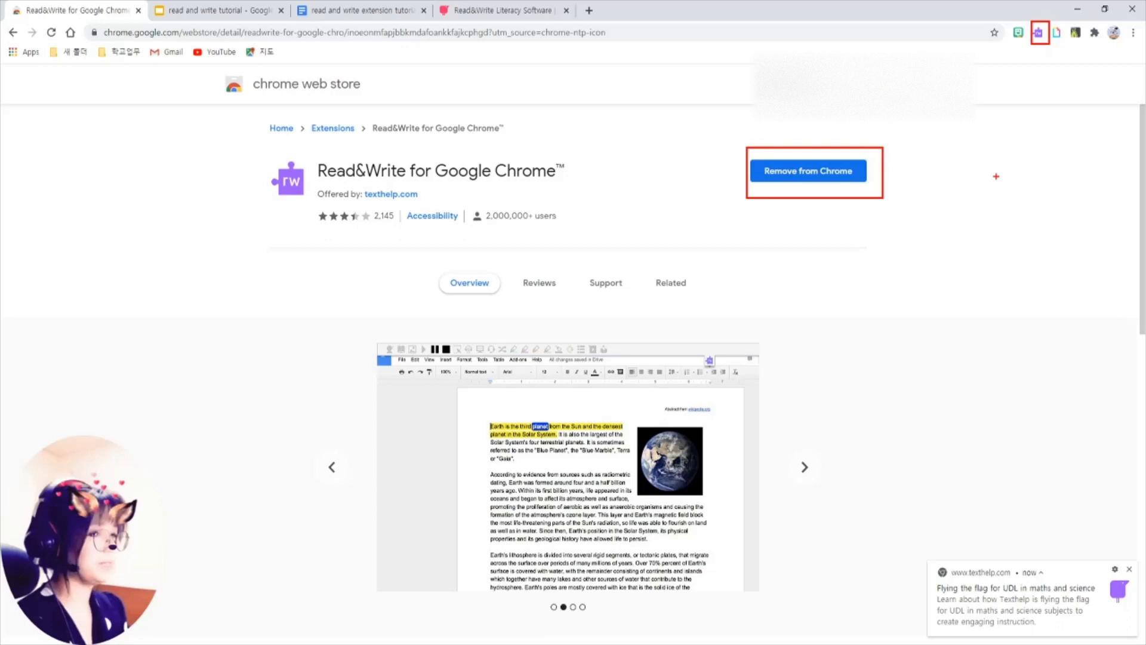
# Switch to the read and write tutorial deck and play Elsa's sound clip on the character slide
pyautogui.click(217, 11)
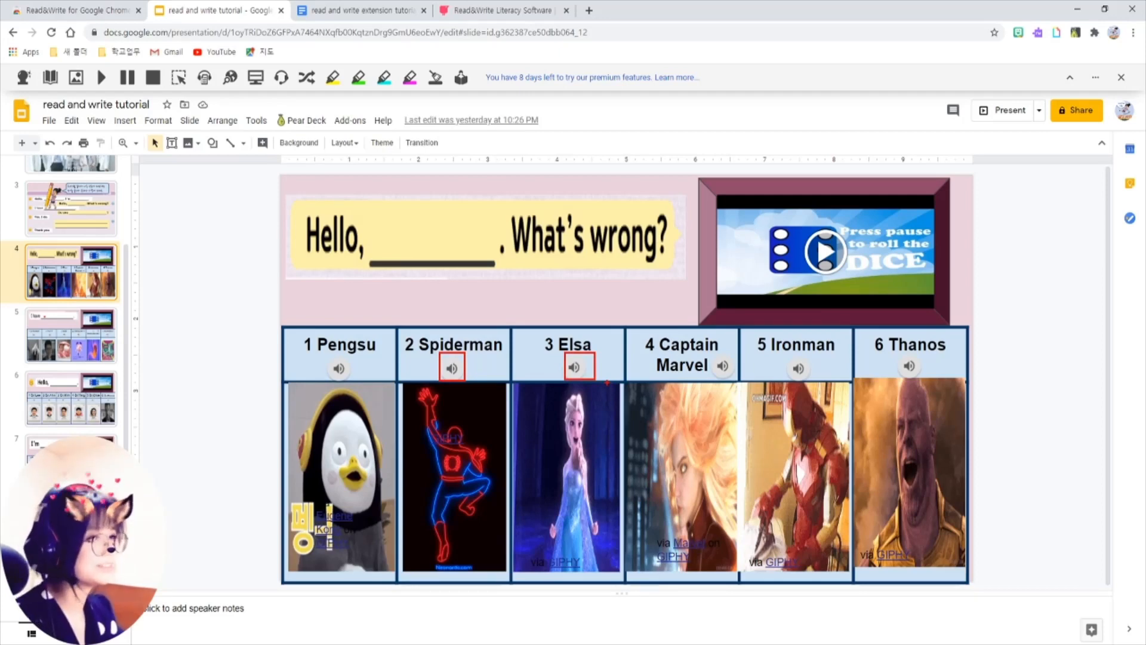
pyautogui.click(573, 366)
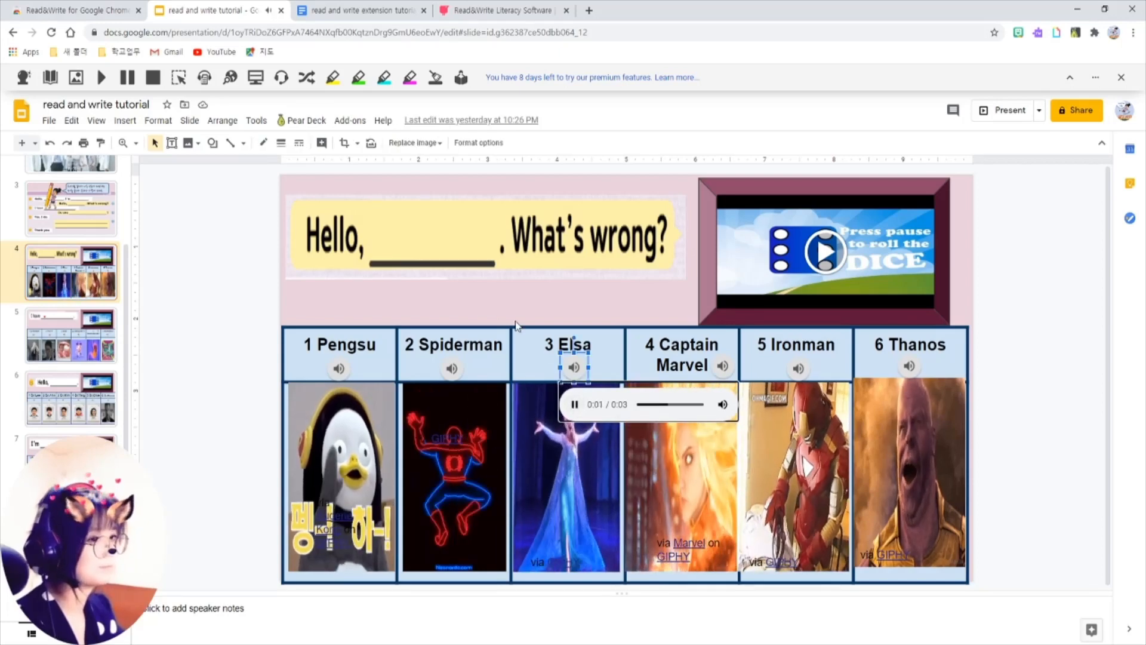
pyautogui.click(723, 366)
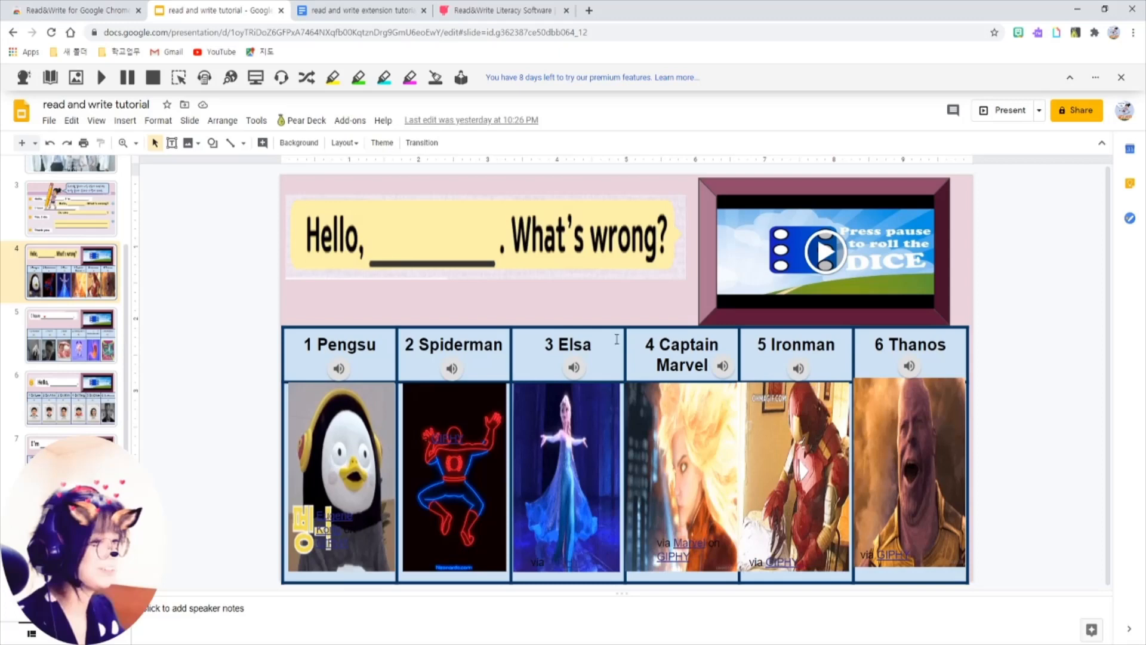
# Switch to the 'read and write extension tutorial material' document with the Read&Write toolbar loaded
pyautogui.click(370, 11)
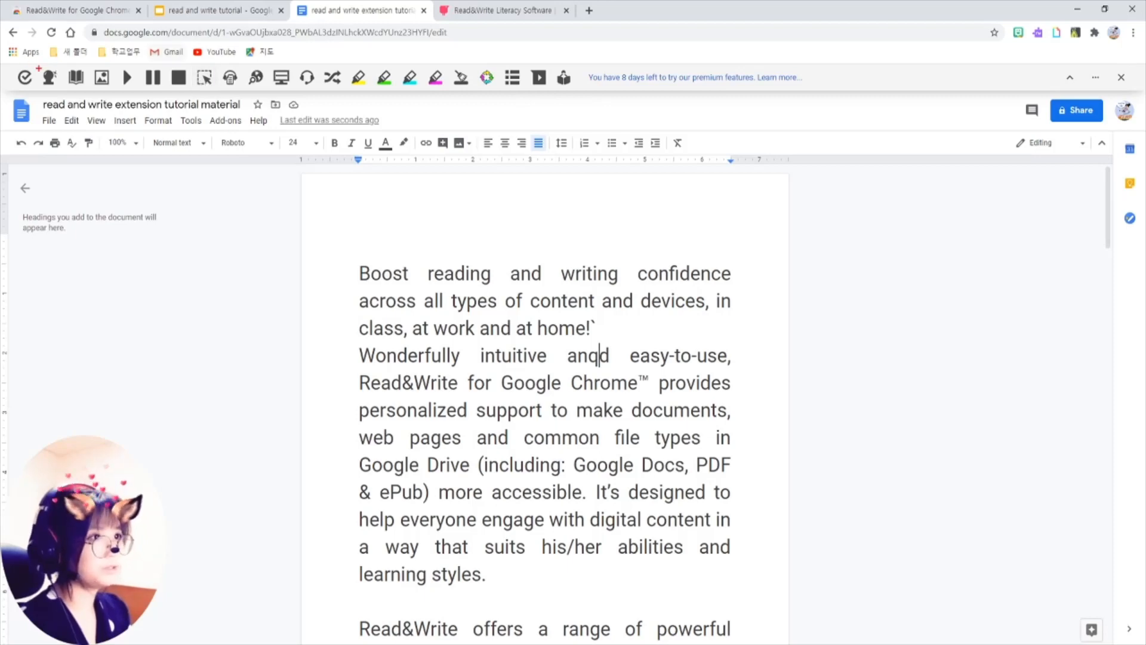
pyautogui.click(49, 78)
pyautogui.write('W')
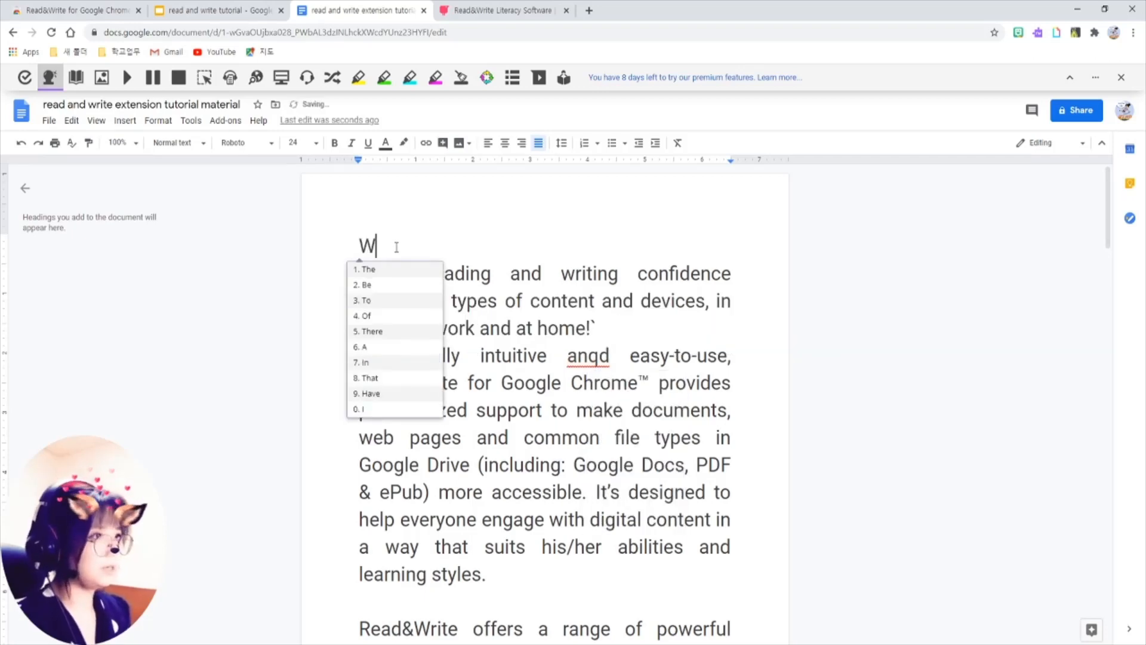
pyautogui.write('hen I')
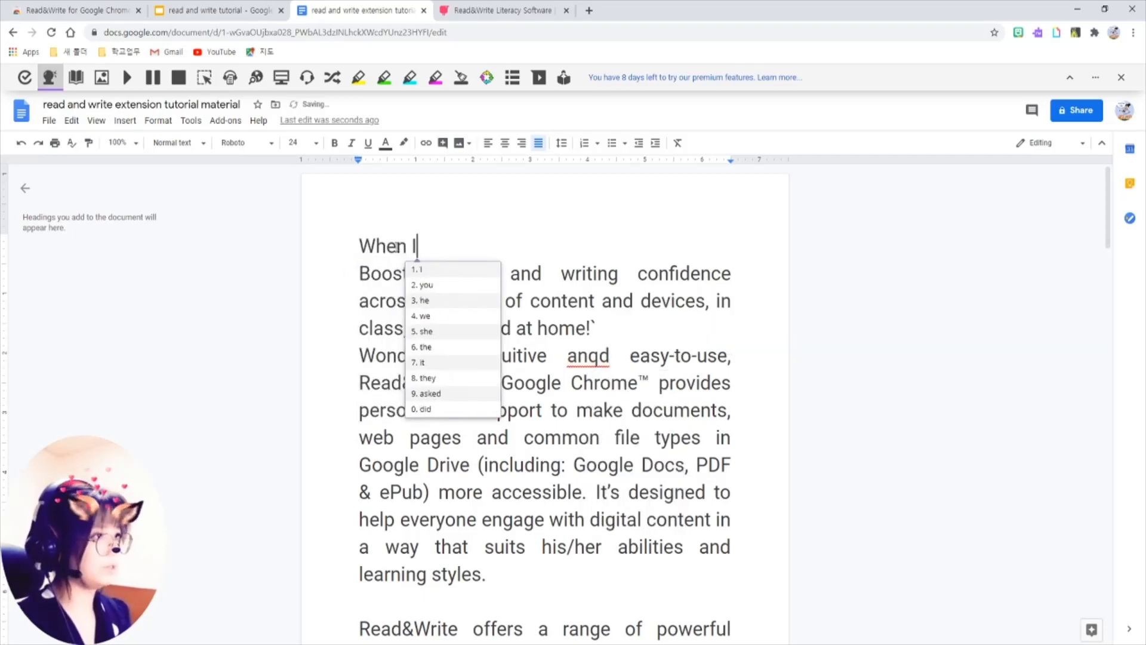
pyautogui.write('ty')
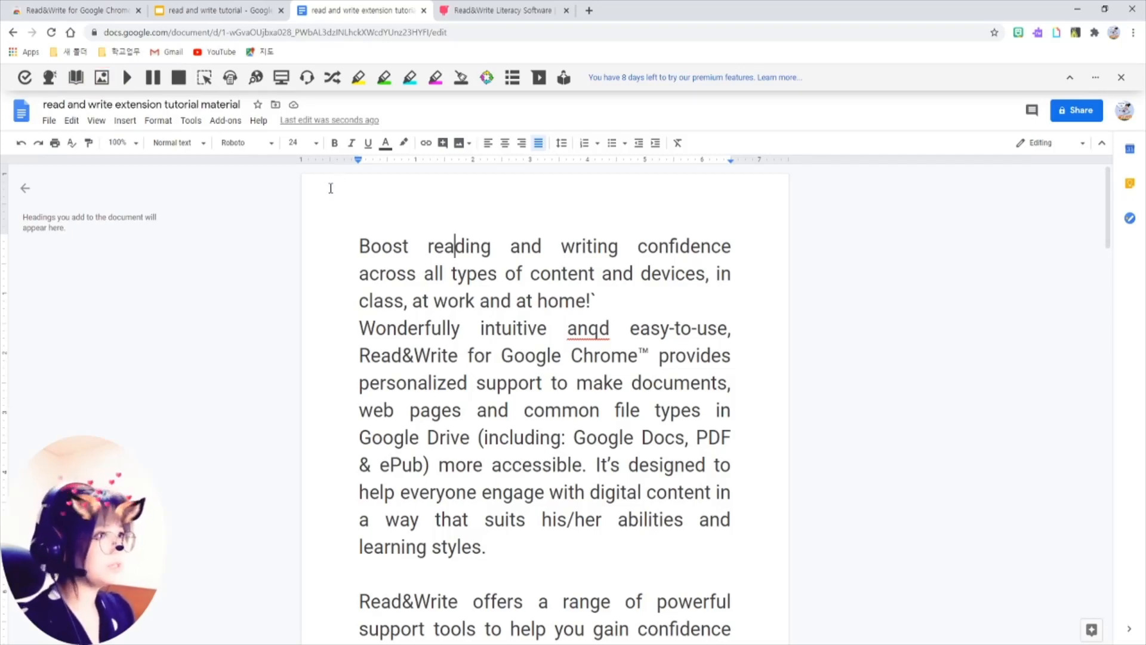
# Run a Read&Write web search for the word 'Boost' in a new tab, then return to the document
pyautogui.doubleClick(383, 246)
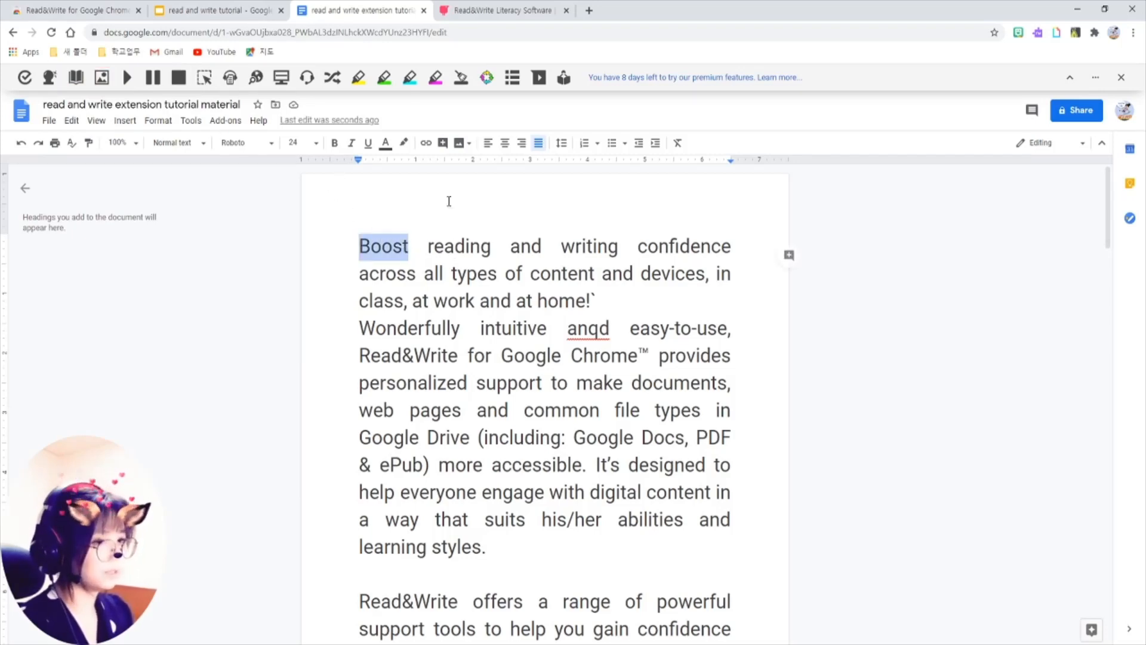
pyautogui.click(75, 78)
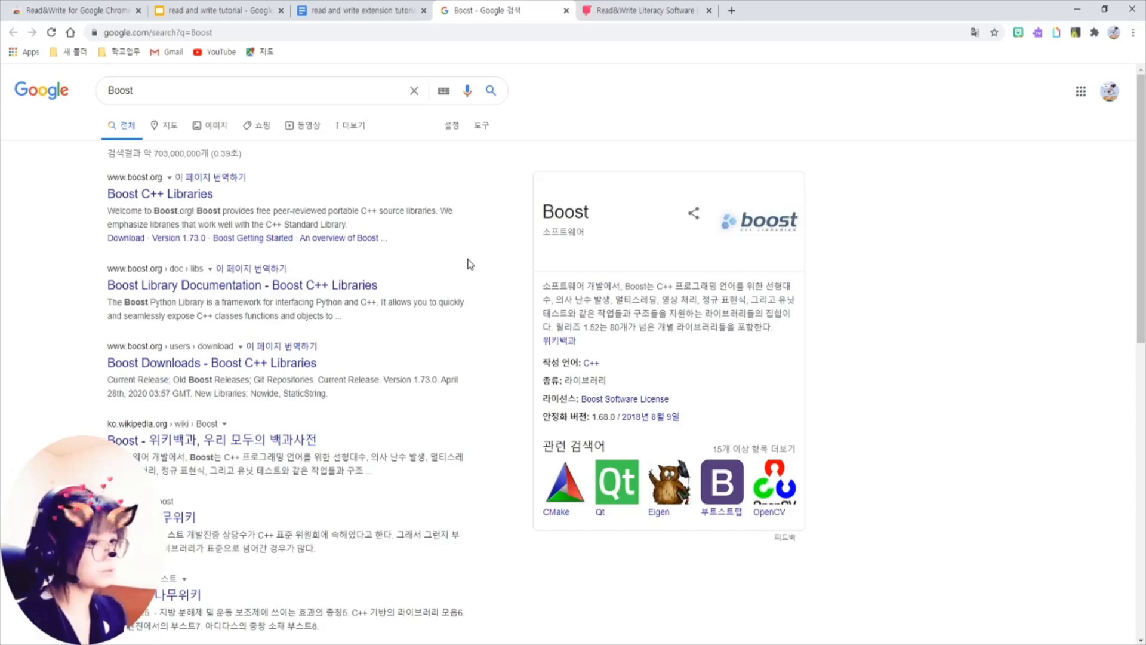
pyautogui.click(358, 11)
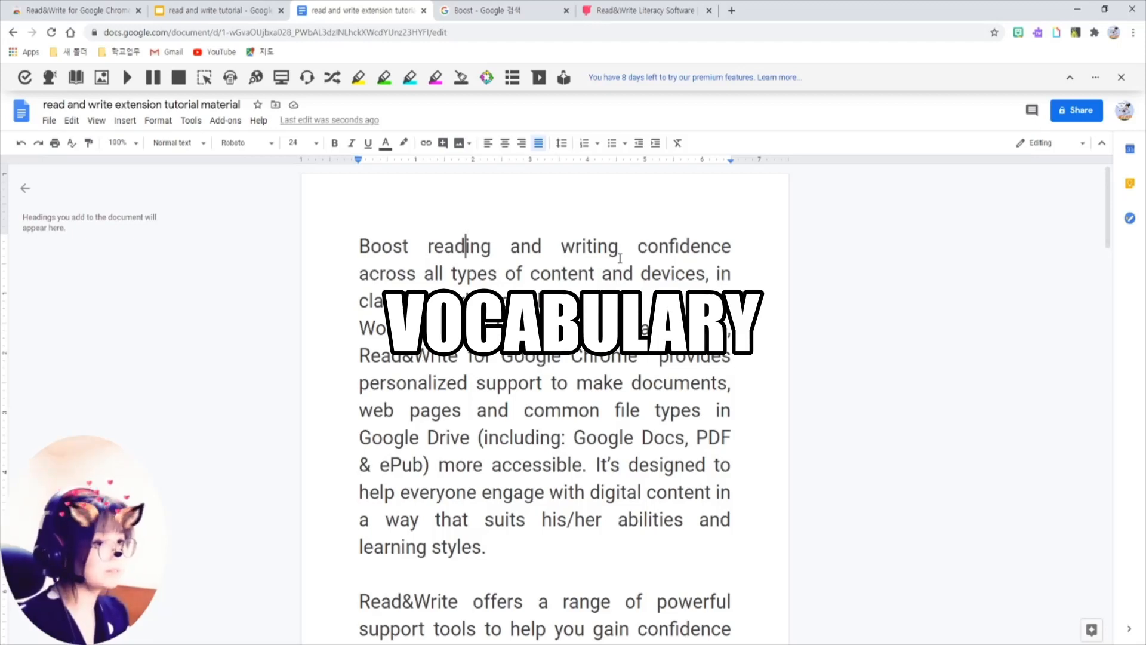
# Build a Vocabulary List document for the highlighted words 'Boost' and 'confidence' with meanings and symbols
pyautogui.doubleClick(383, 246)
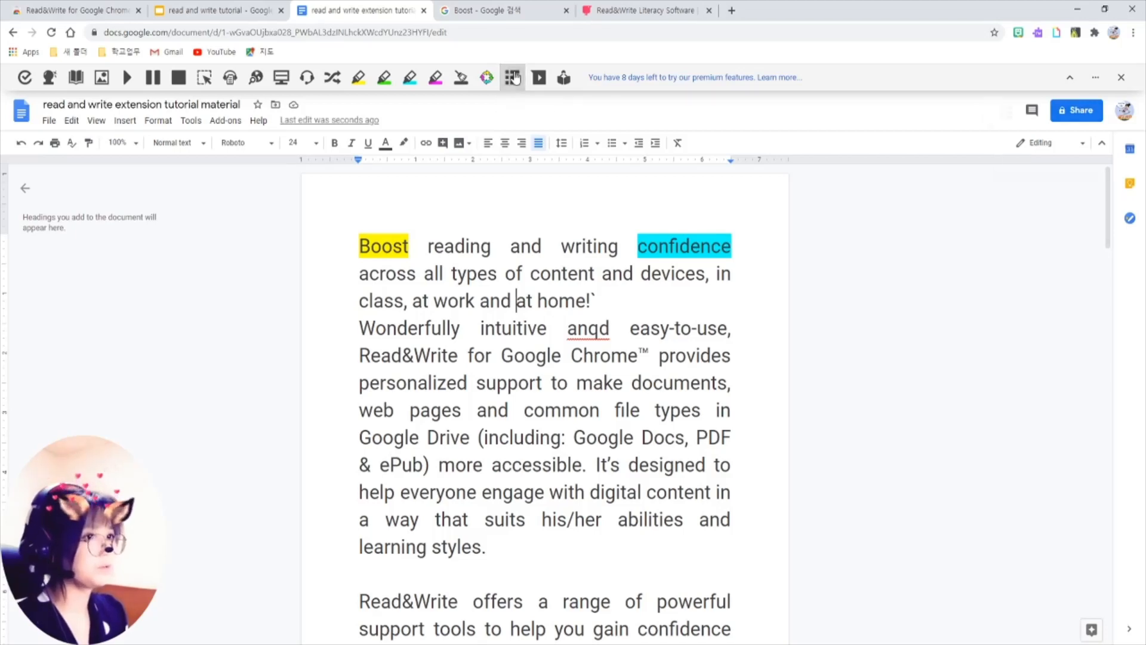
pyautogui.click(511, 77)
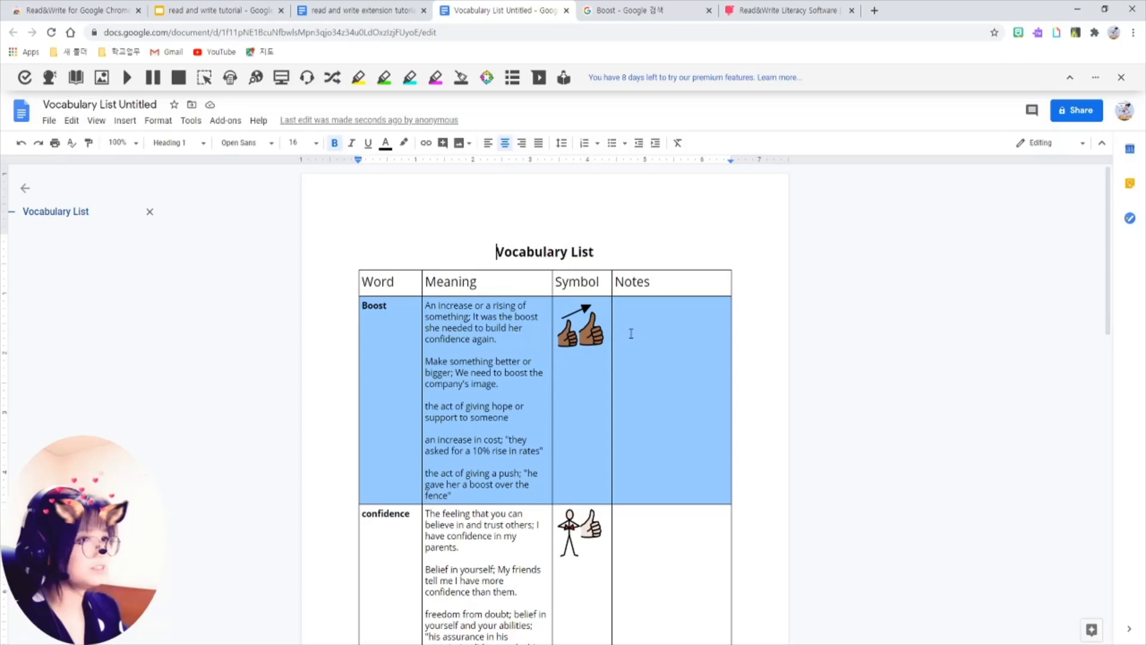
pyautogui.moveTo(478, 248)
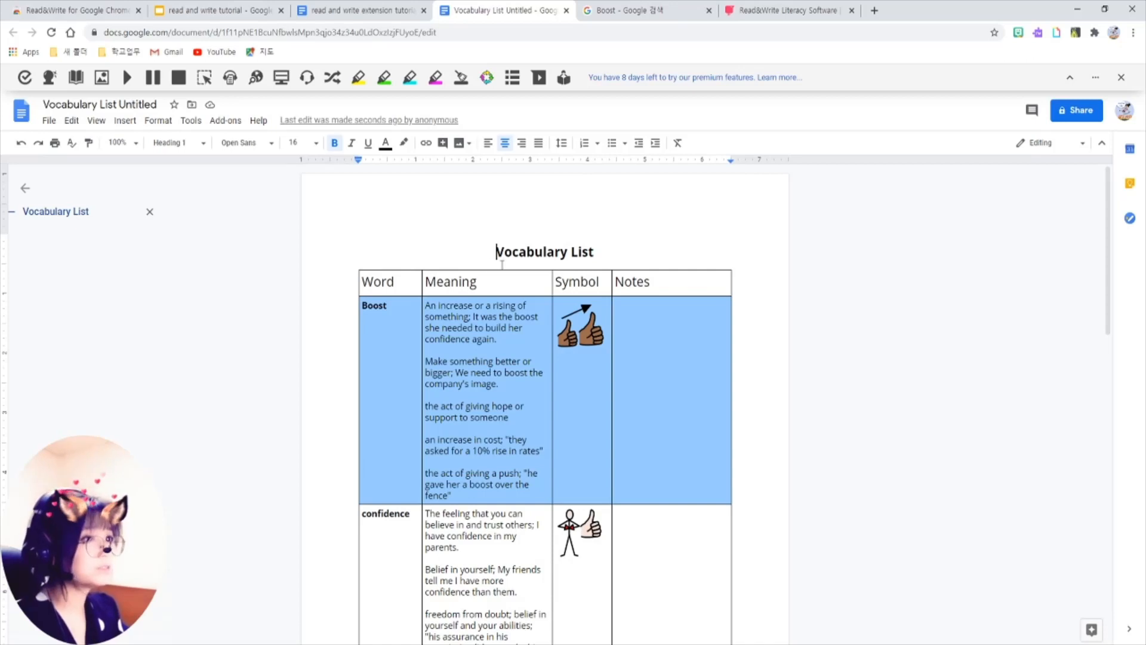
# Close the vocabulary tab, select the first paragraph and have it read aloud, then stop
pyautogui.click(358, 11)
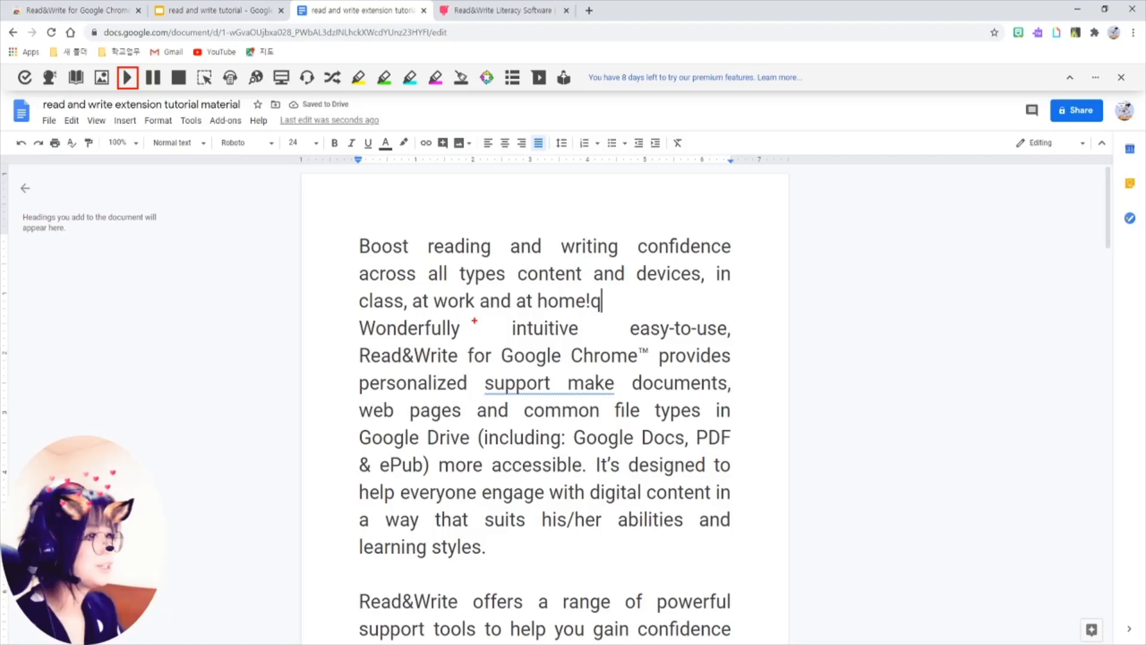
pyautogui.moveTo(358, 245); pyautogui.dragTo(603, 301)
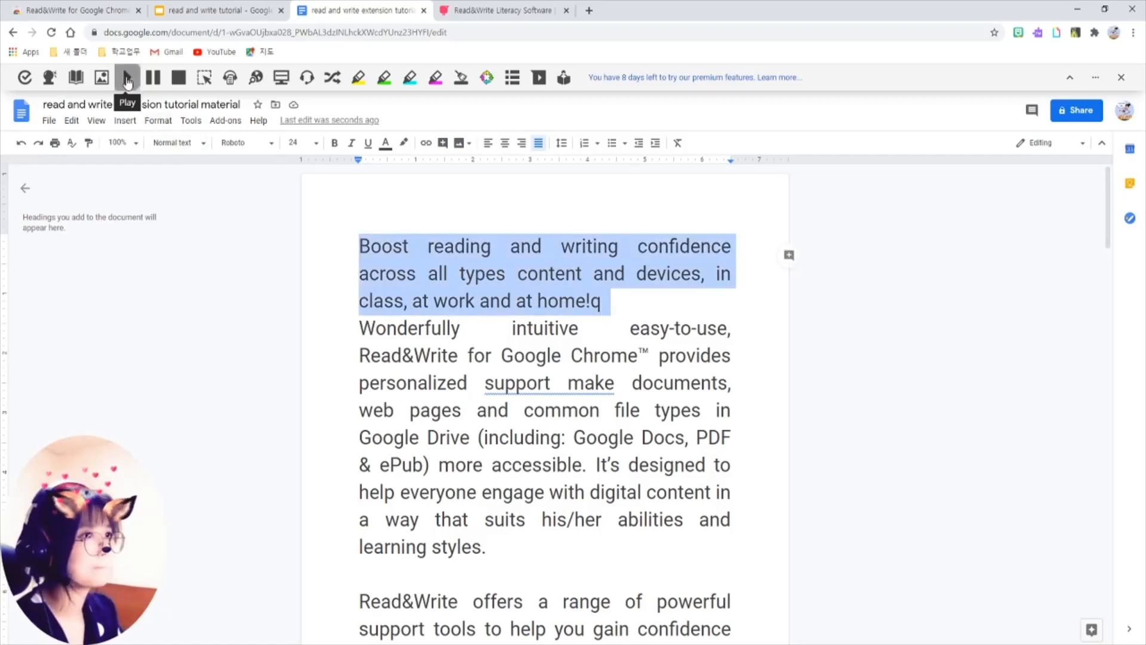
pyautogui.click(127, 77)
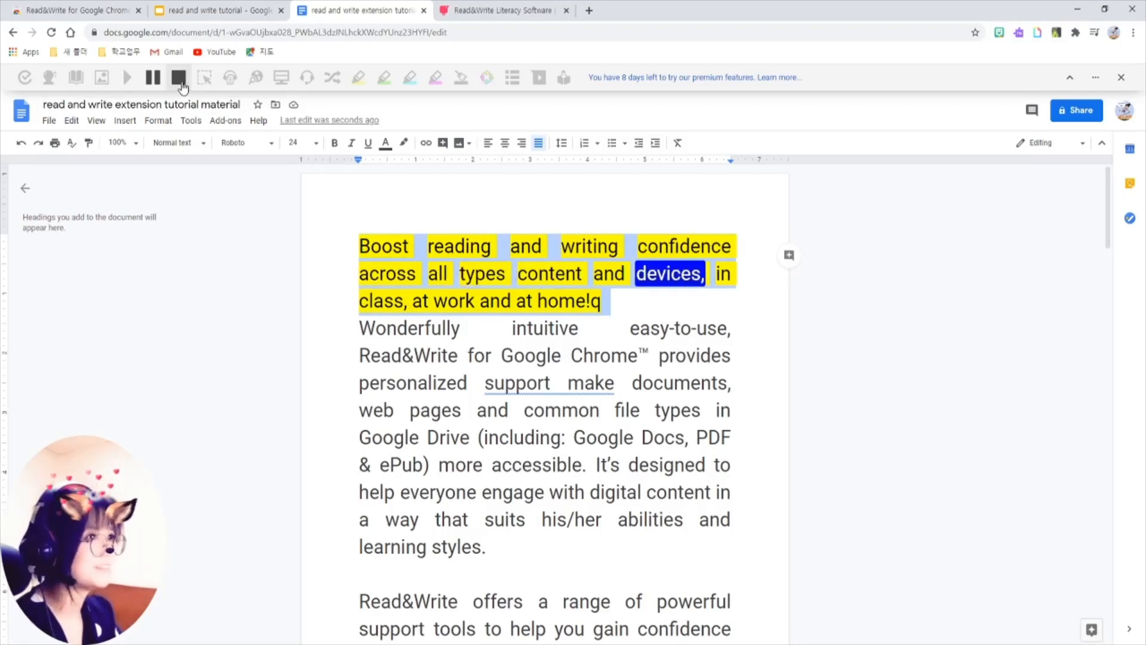
pyautogui.click(178, 78)
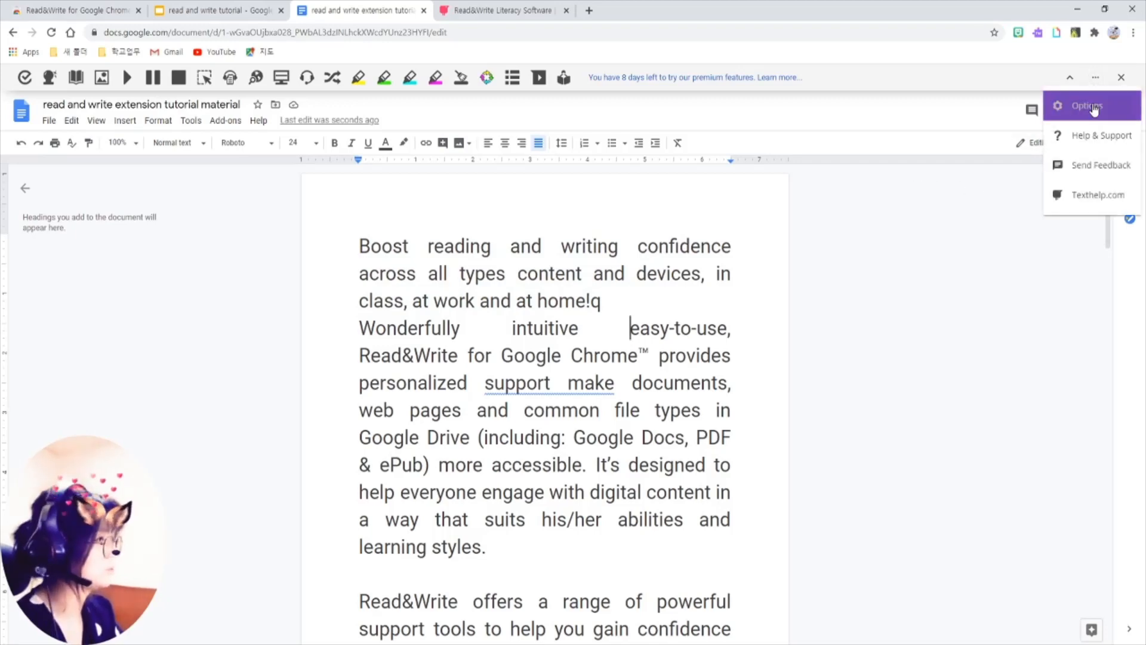
# Keep the UK English Daniel voice, lower the speech speed to 50 and save the speech options
pyautogui.click(1087, 106)
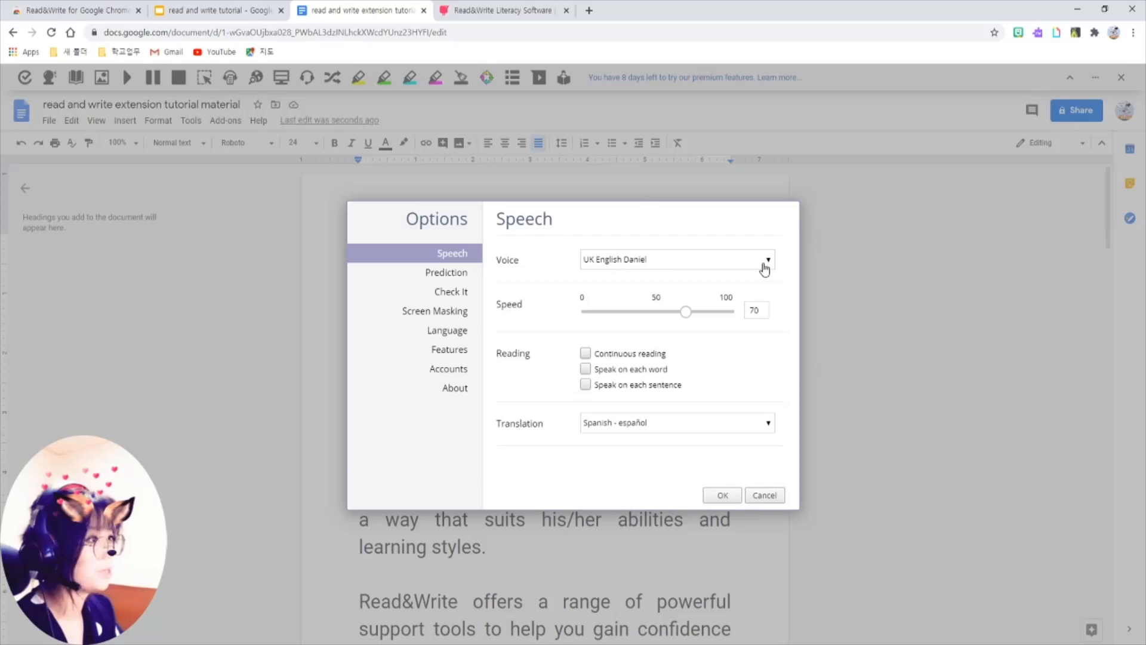
pyautogui.click(768, 259)
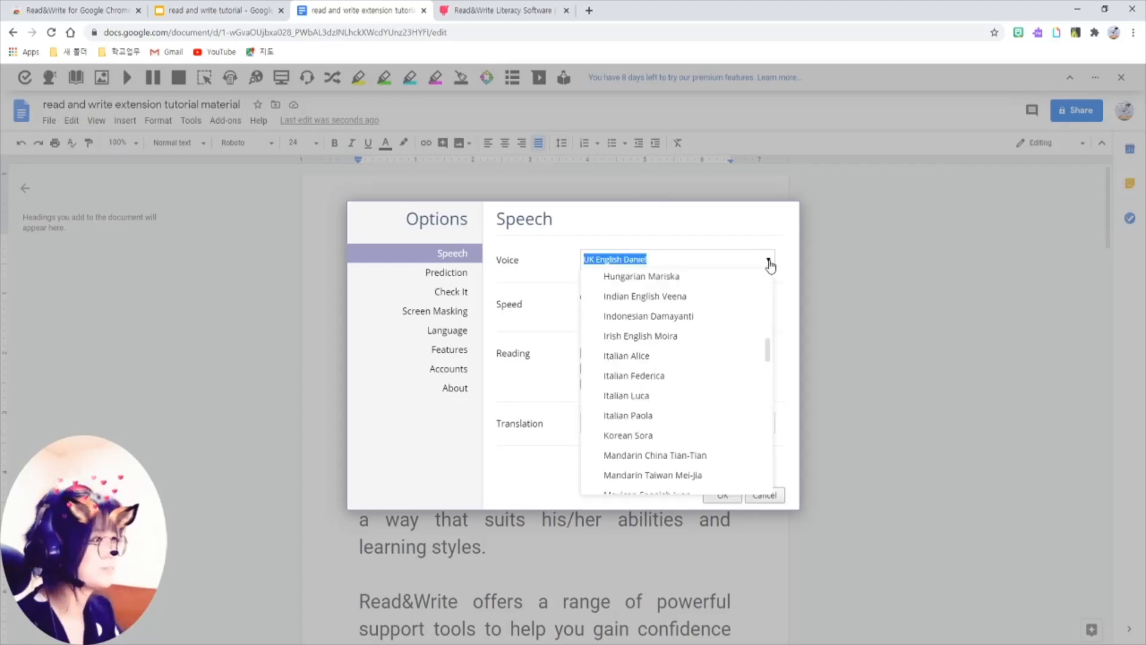
pyautogui.scroll(-3)
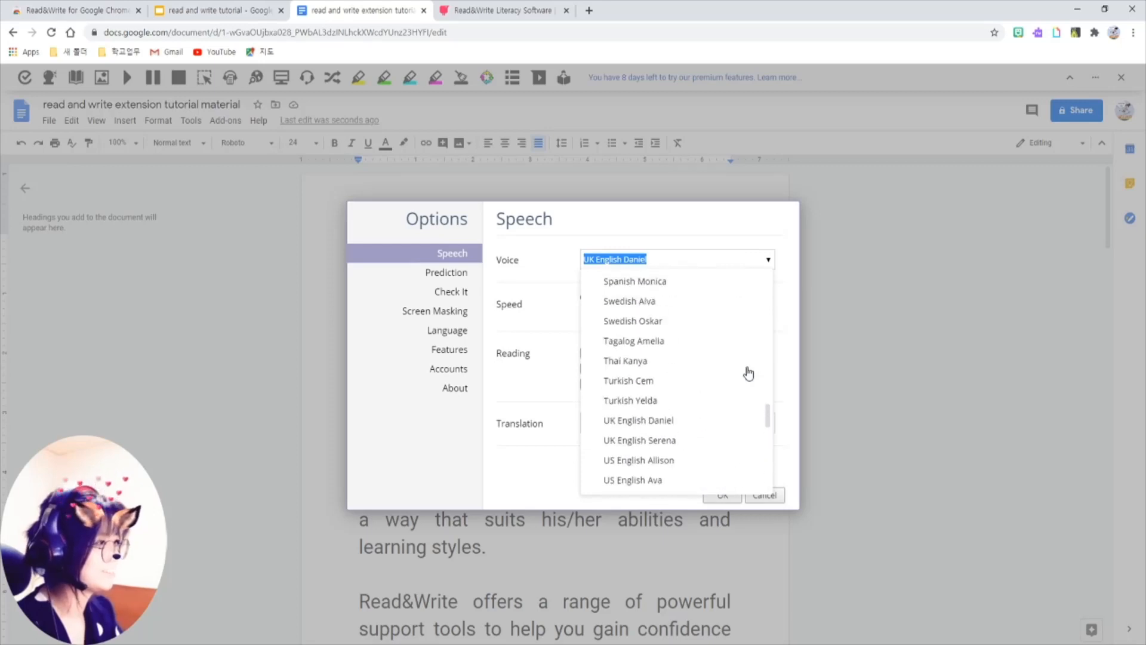
pyautogui.moveTo(739, 484)
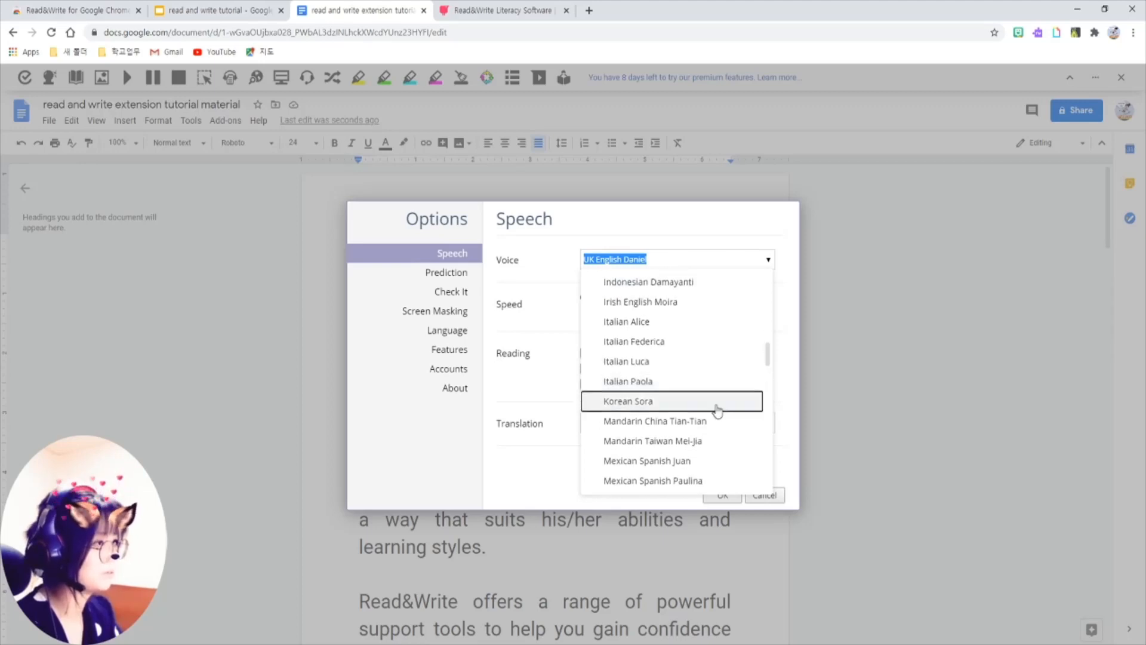
pyautogui.moveTo(699, 411)
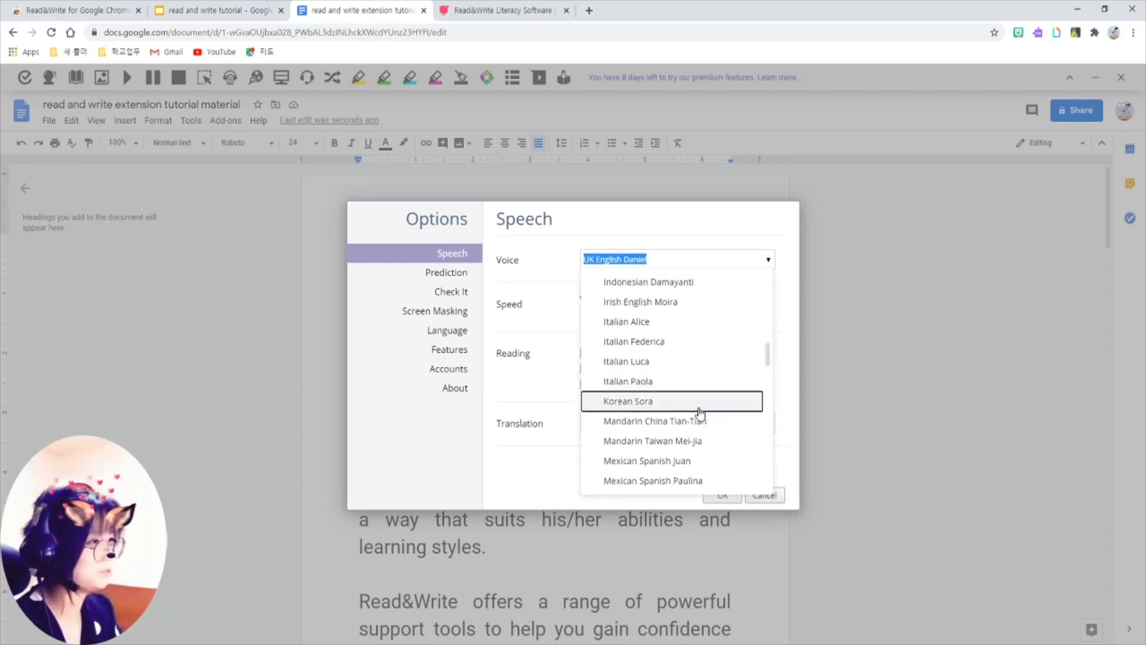
pyautogui.moveTo(579, 473)
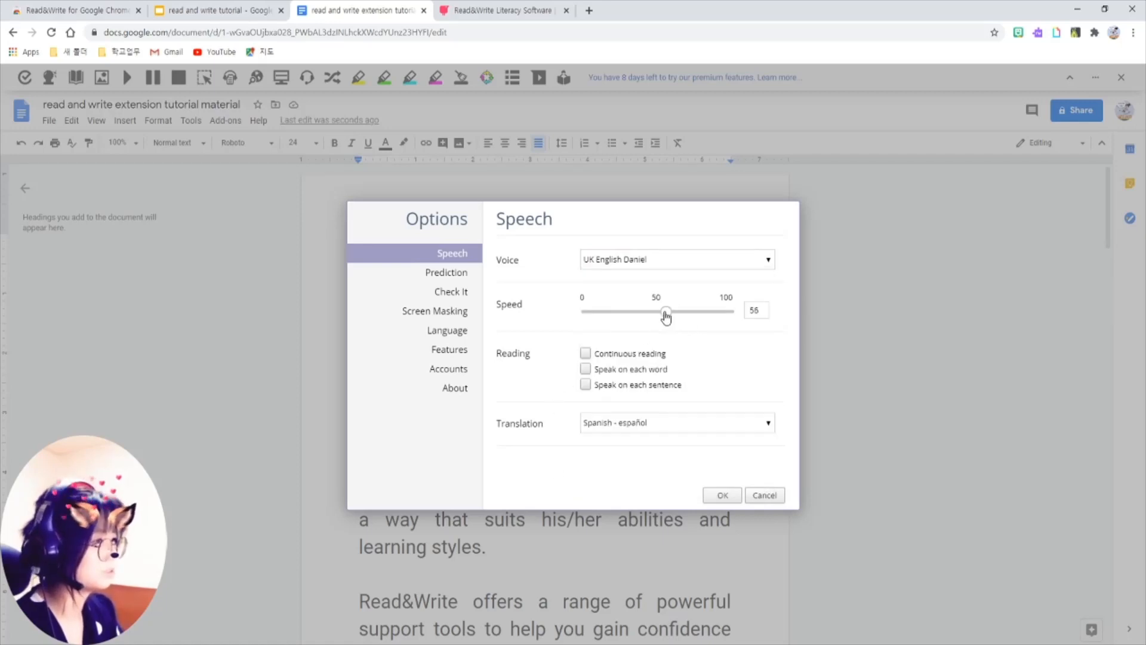
pyautogui.moveTo(665, 311); pyautogui.dragTo(657, 312)
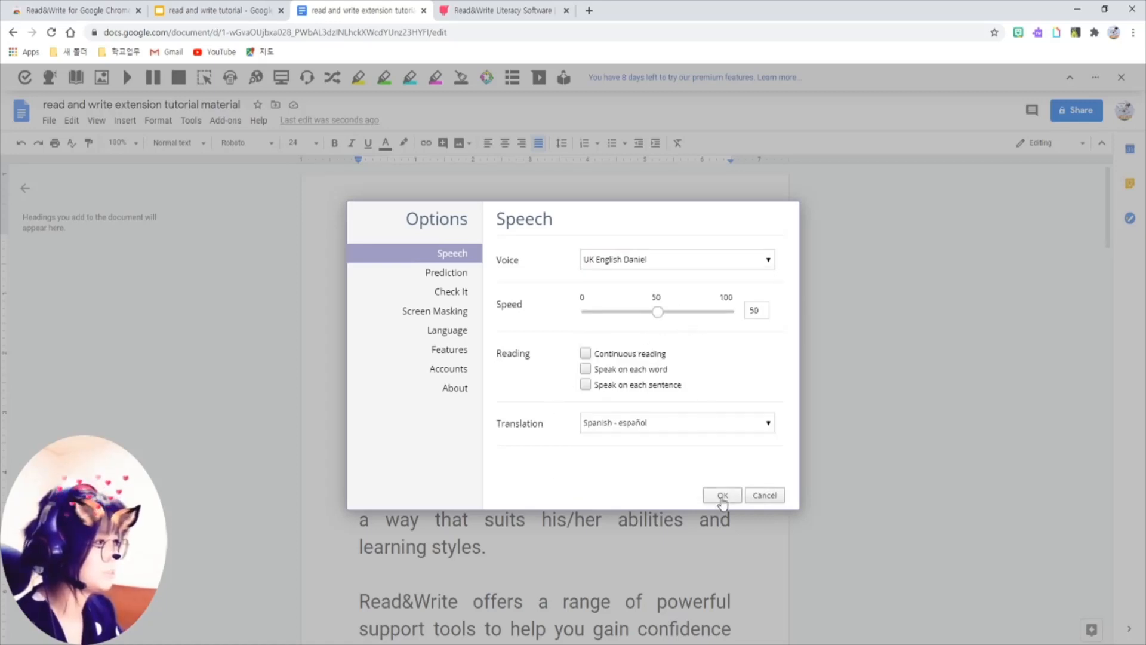
pyautogui.click(722, 495)
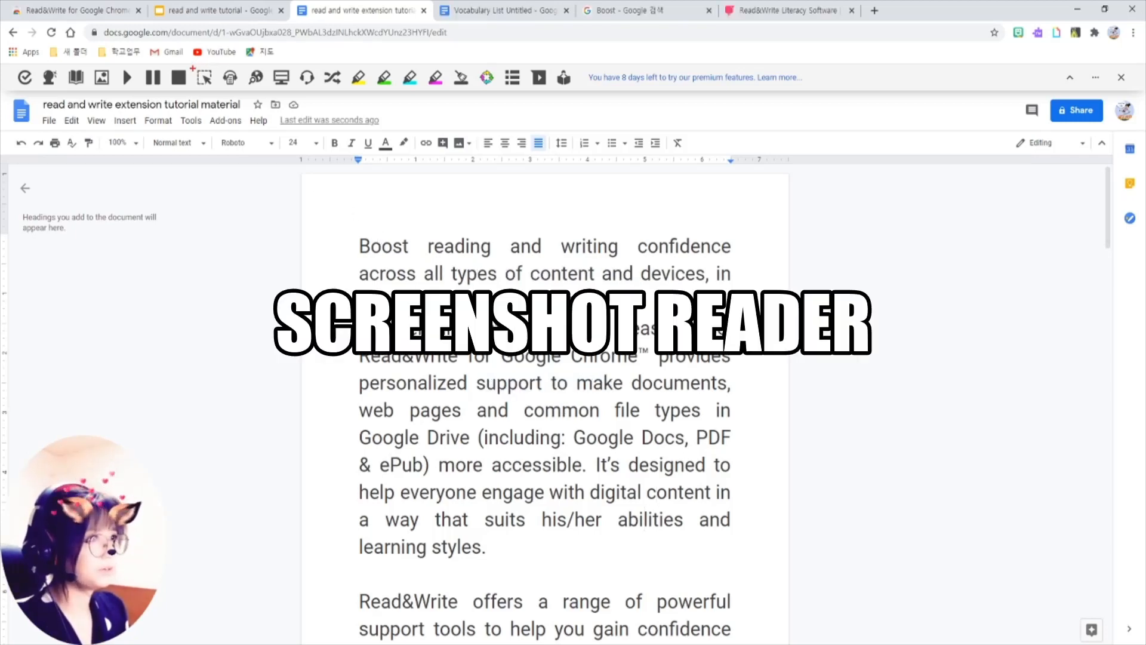
pyautogui.click(205, 79)
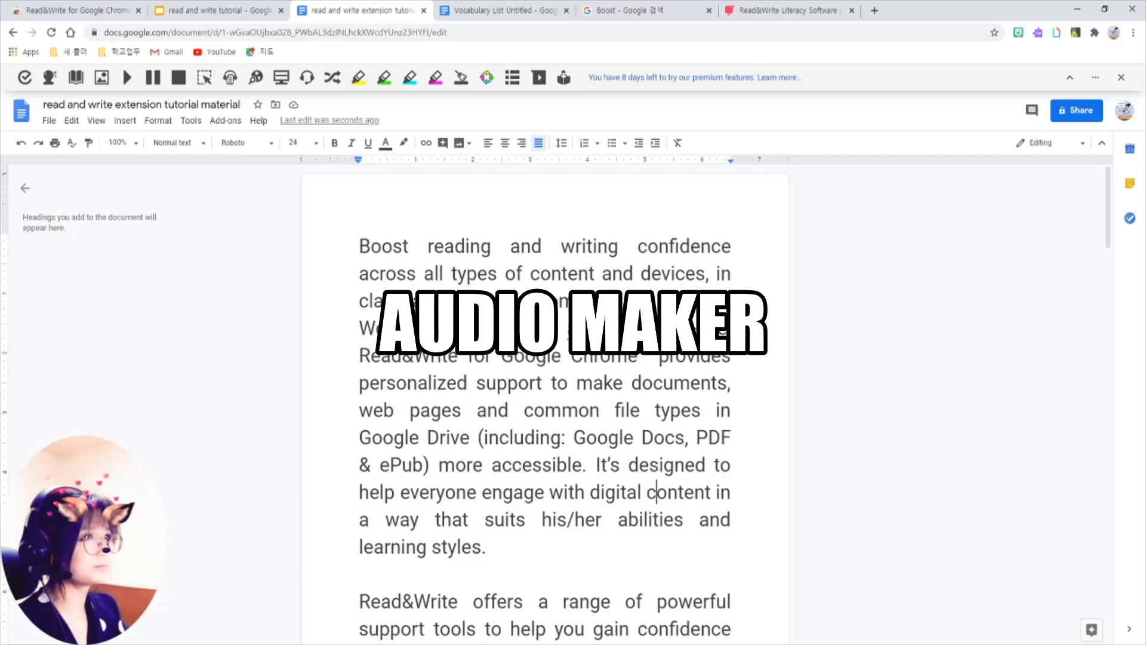
# Turn the opening sentence into an audio file with Audio Maker, then switch to the tutorial slides
pyautogui.click(230, 77)
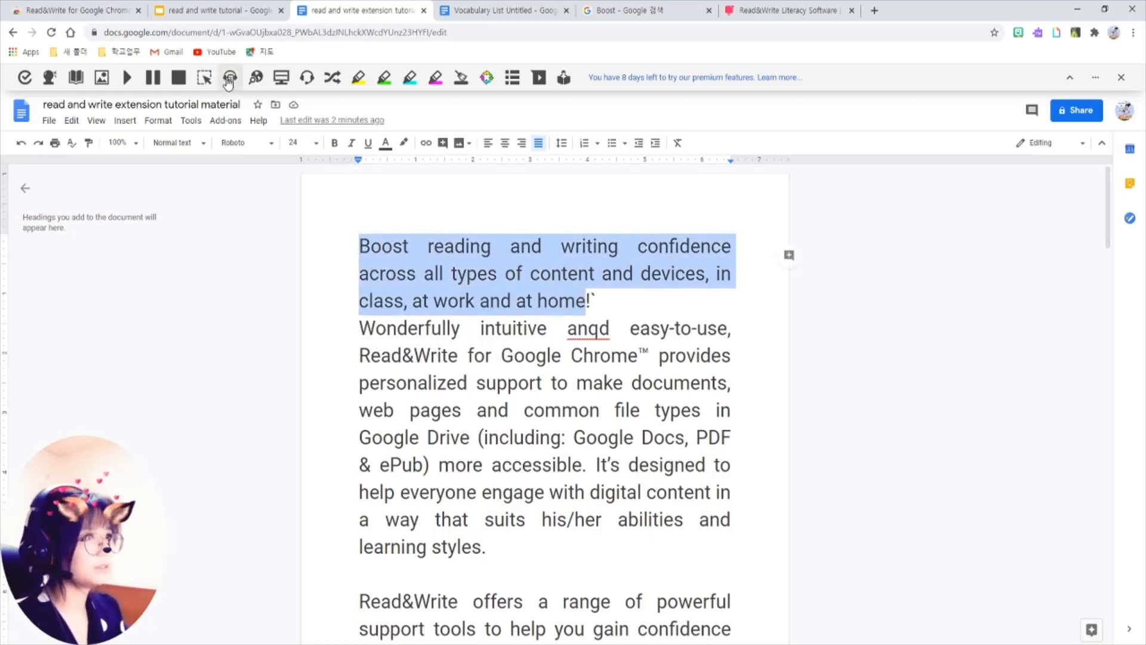
pyautogui.click(229, 77)
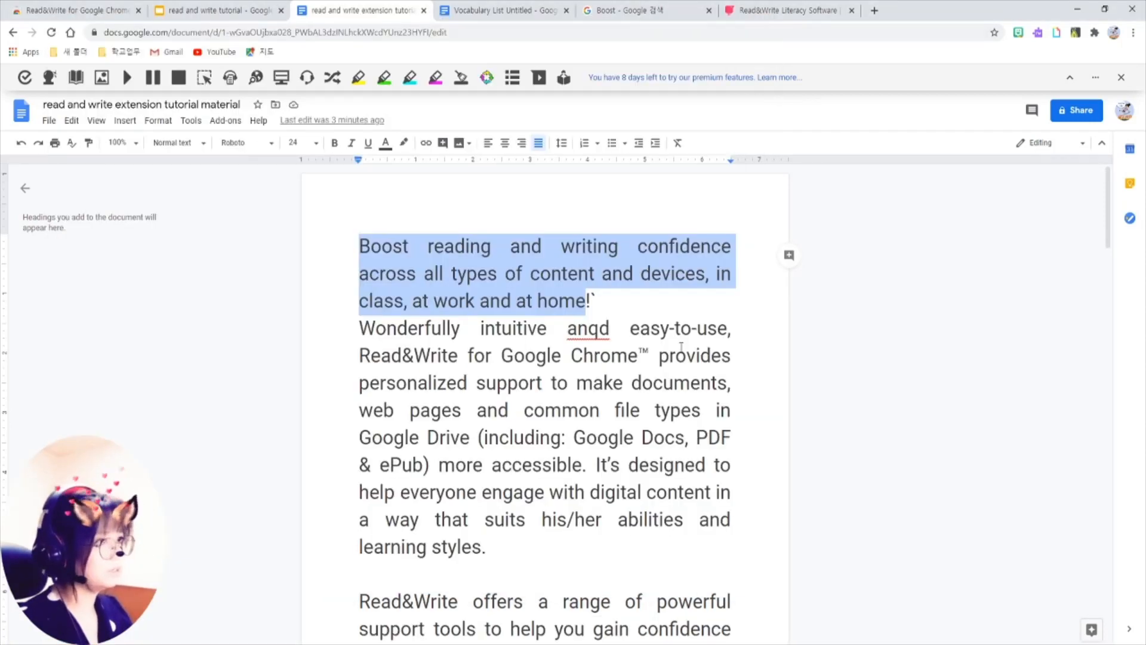
pyautogui.click(681, 355)
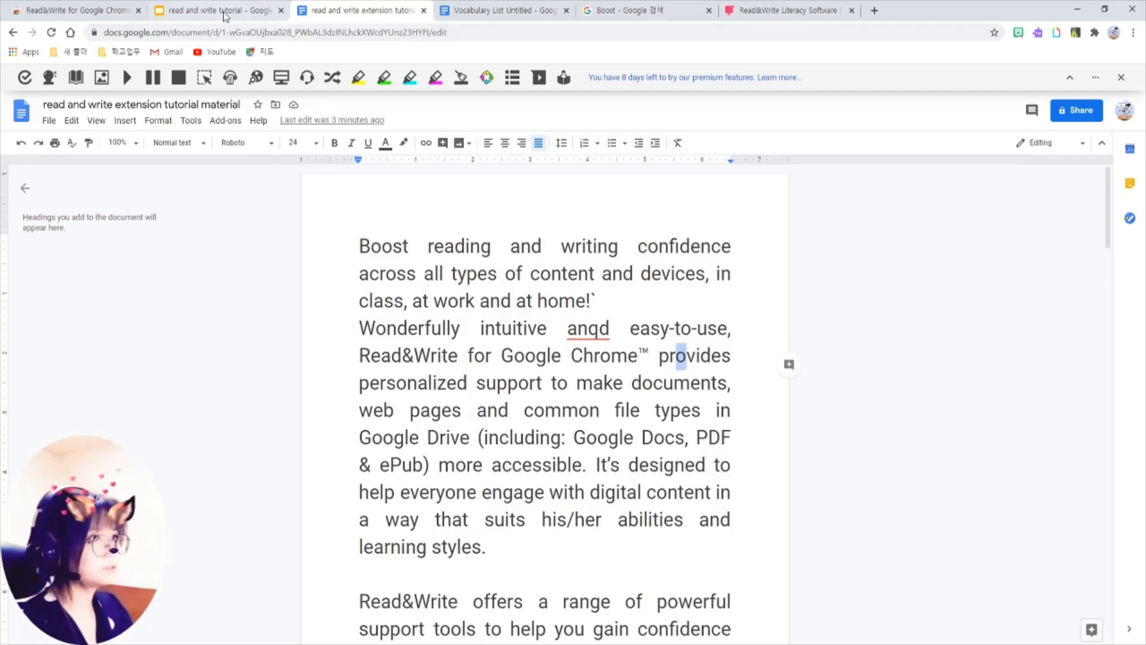
pyautogui.click(213, 11)
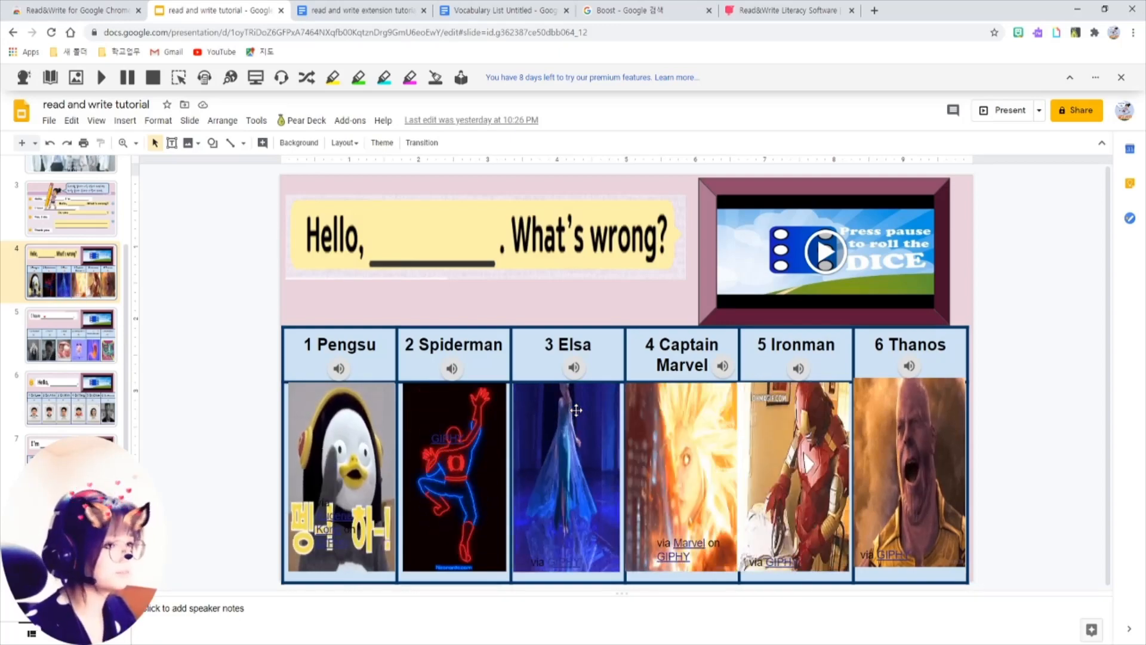
# Return to the extension tutorial document and focus its text for highlighting
pyautogui.click(364, 10)
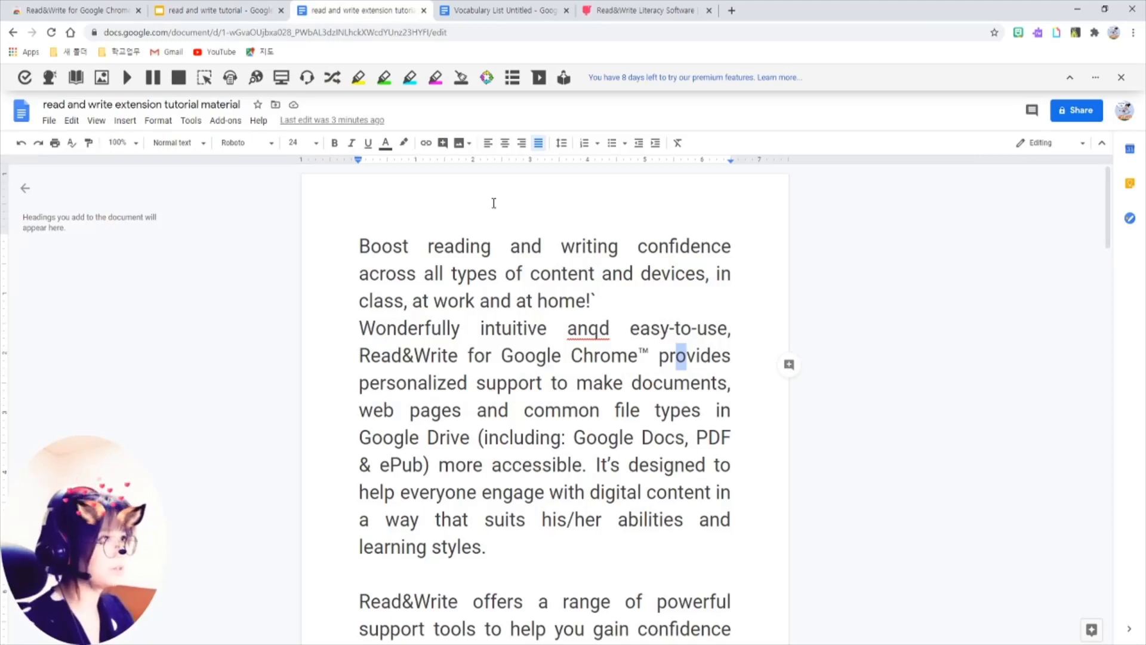
pyautogui.click(488, 77)
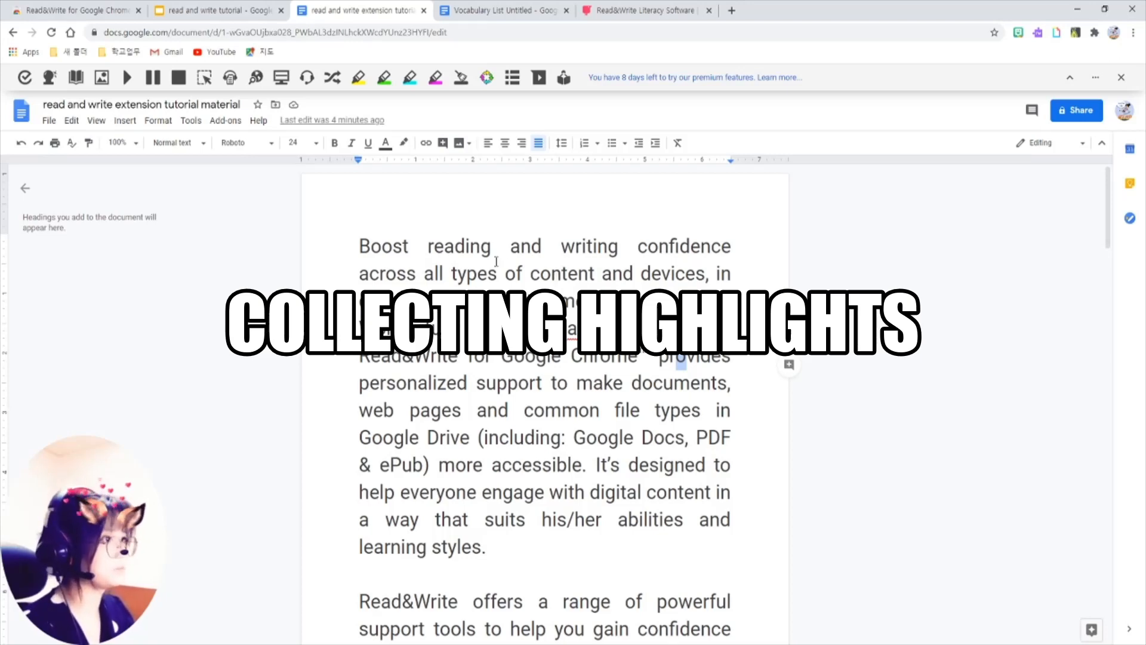
# Highlight 'documents' in pink and bring up the Collect highlights options
pyautogui.doubleClick(383, 246)
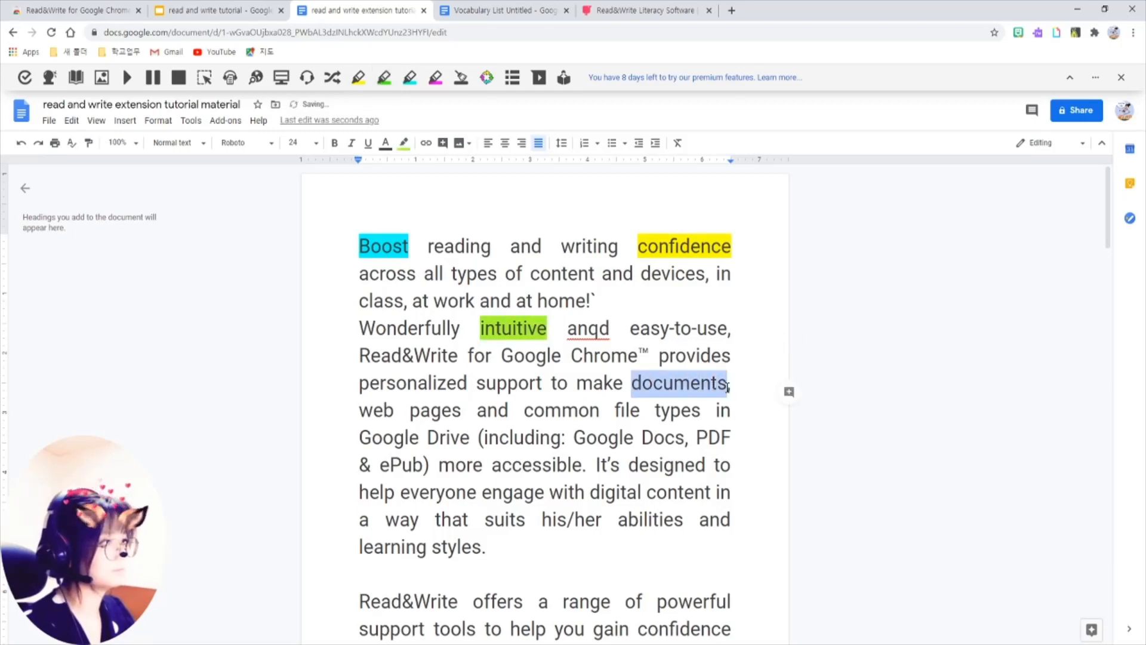
pyautogui.click(435, 77)
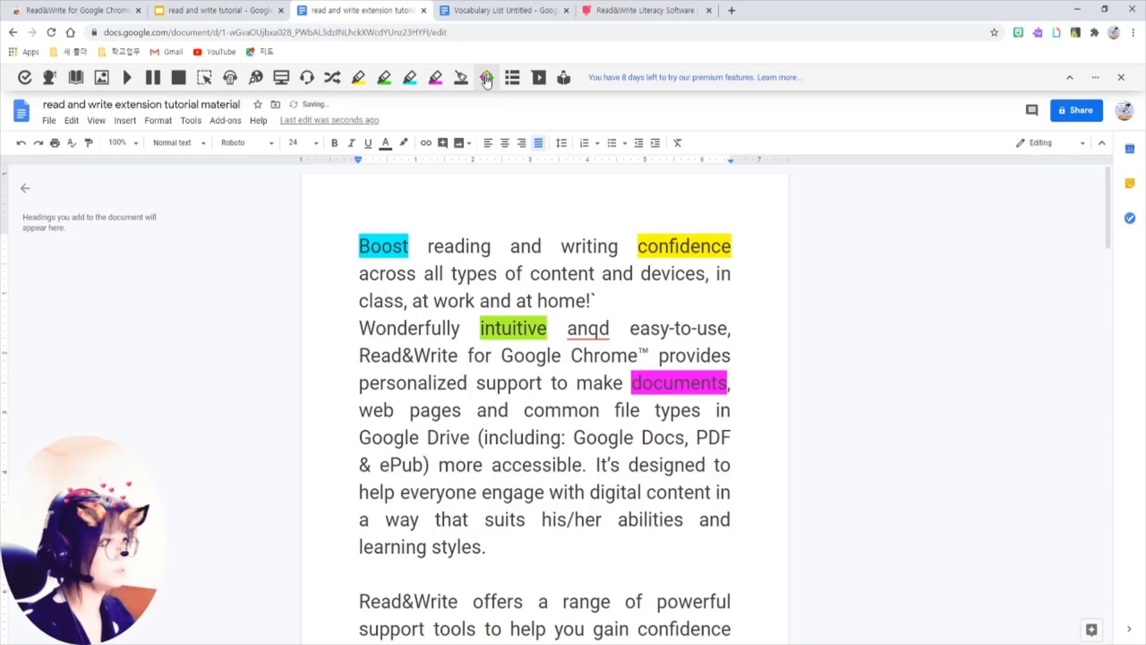
pyautogui.click(486, 76)
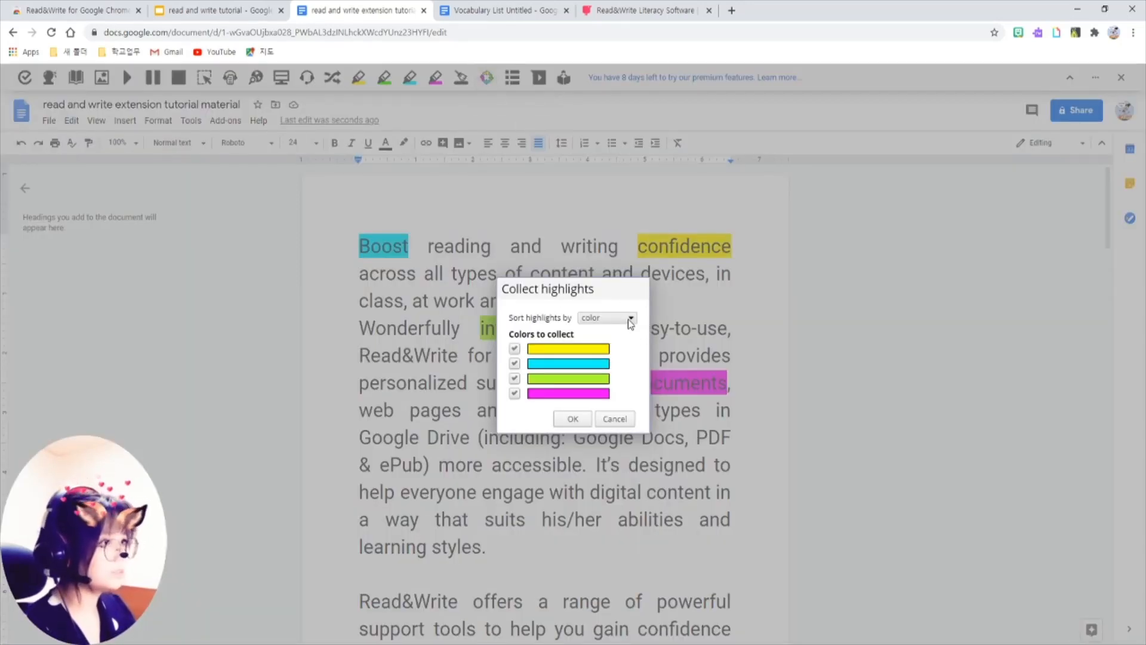
# Collect all four highlight colours sorted by colour into a new Highlights document
pyautogui.click(631, 317)
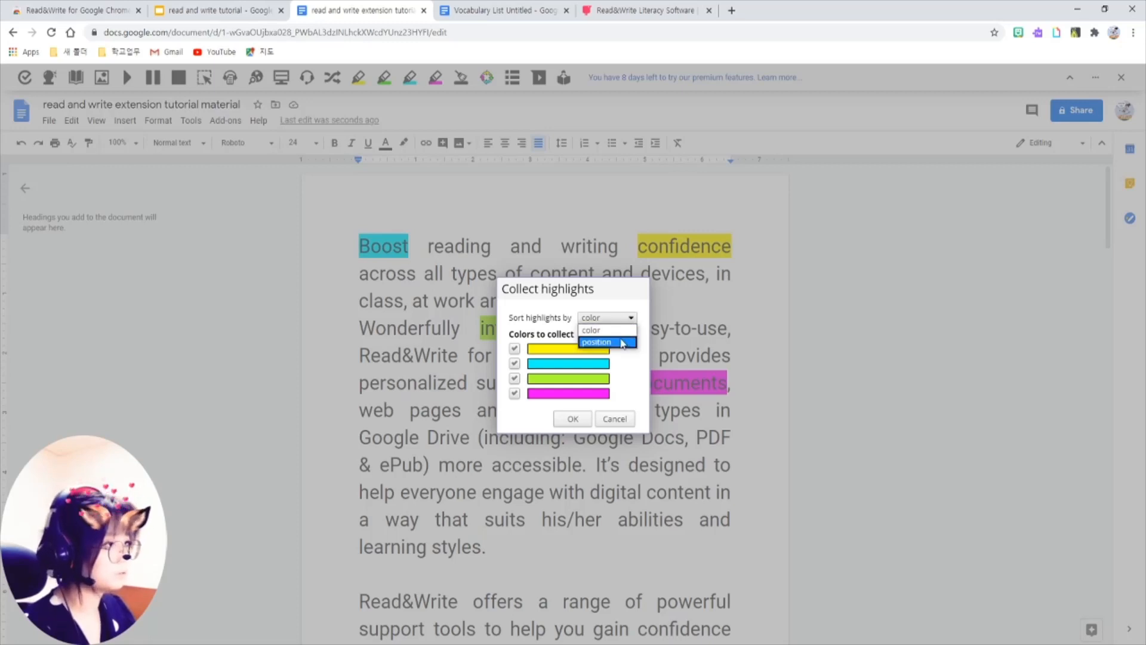
pyautogui.click(591, 329)
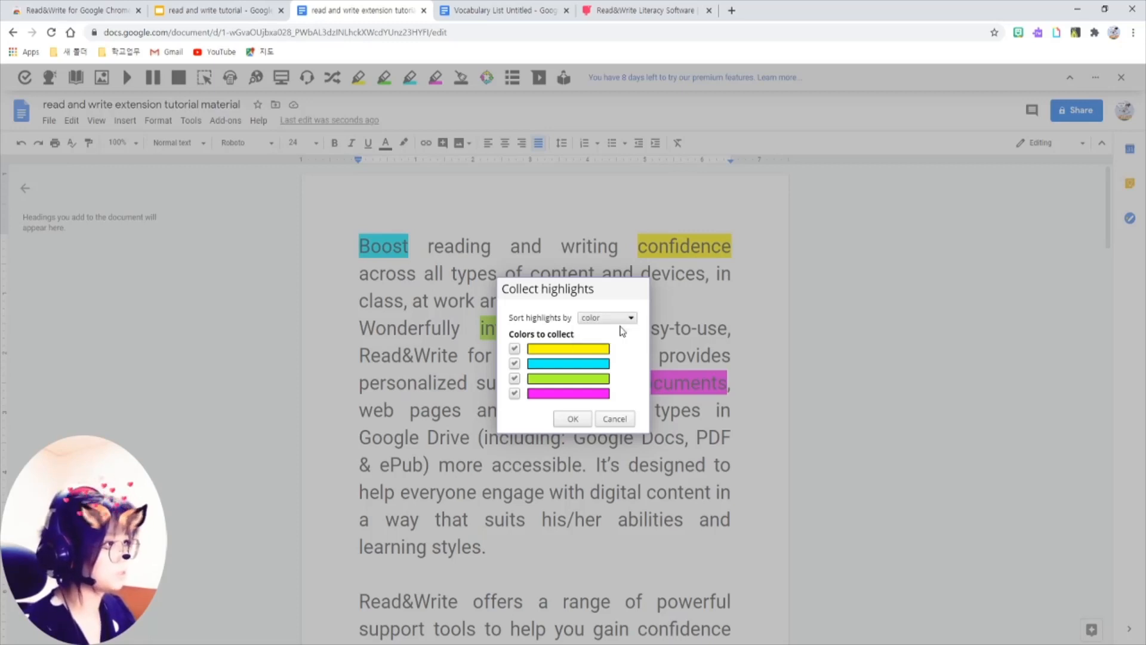
pyautogui.click(573, 419)
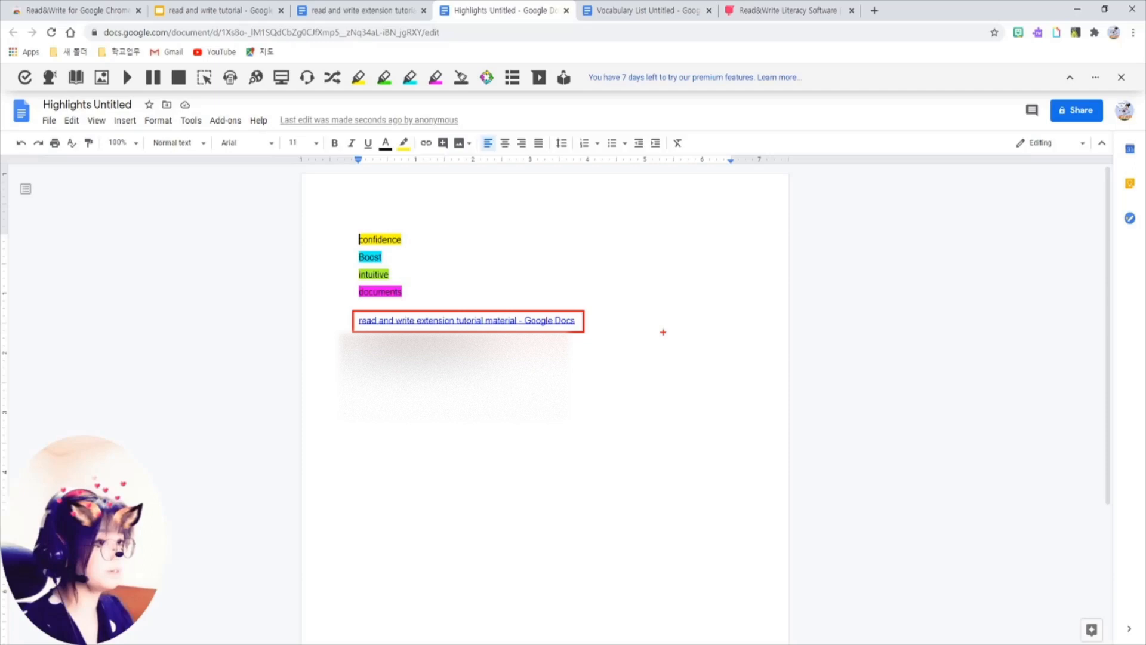
# Switch to the Read&Write Literacy Software page on texthelp.com
pyautogui.click(788, 10)
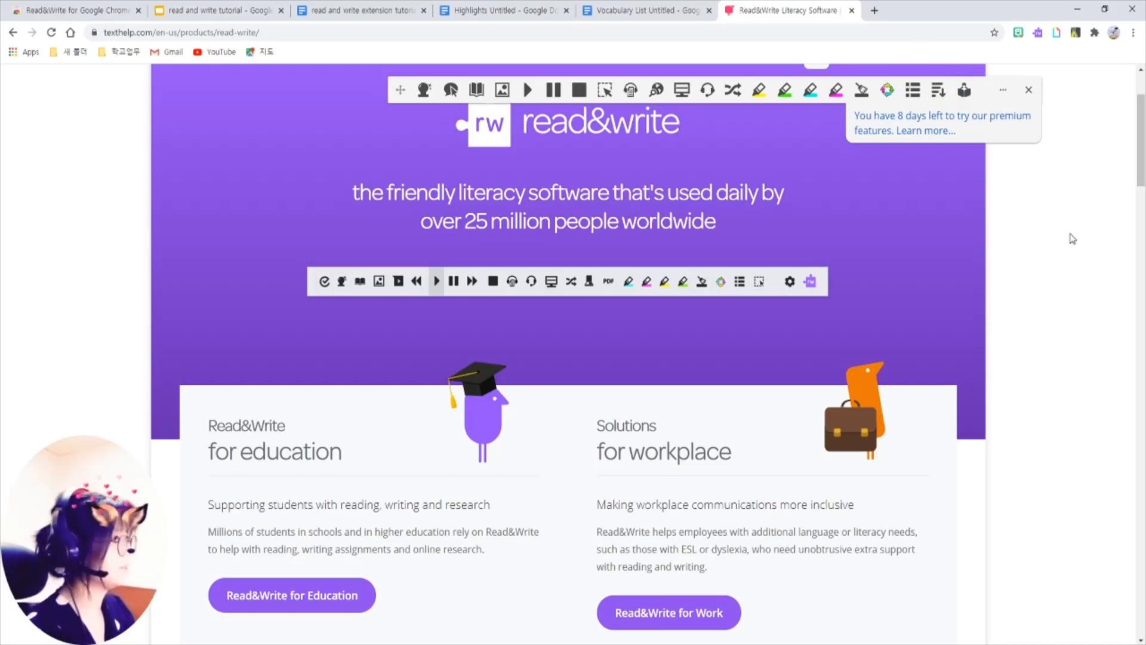
# Scroll the texthelp product page down past its Features section
pyautogui.scroll(-3)
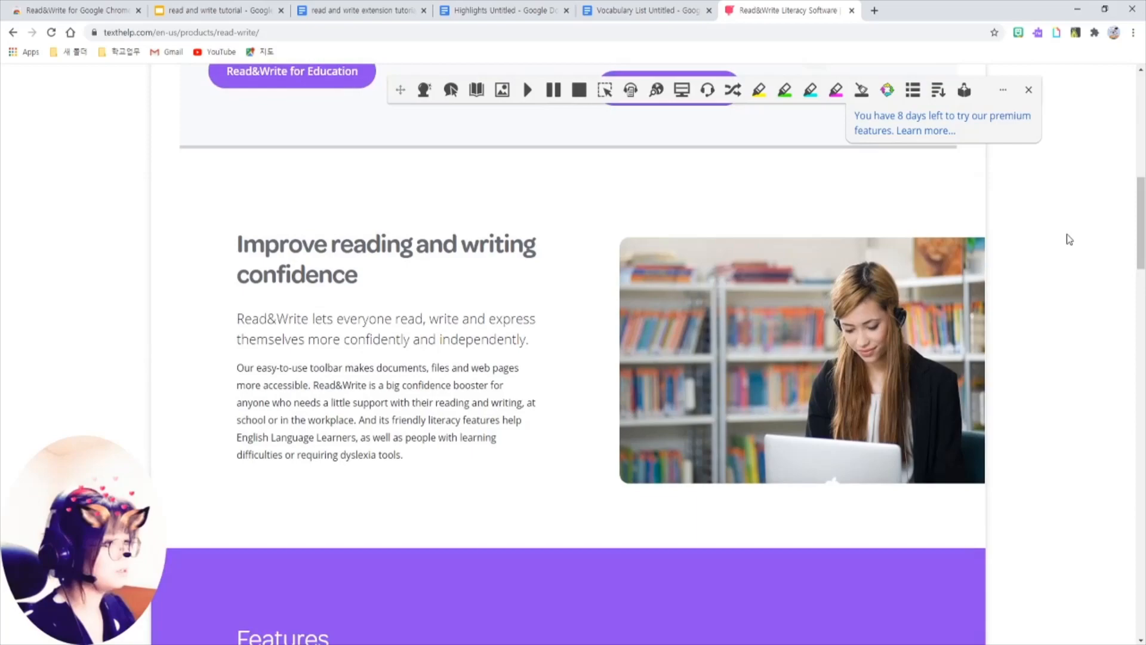
pyautogui.scroll(-3)
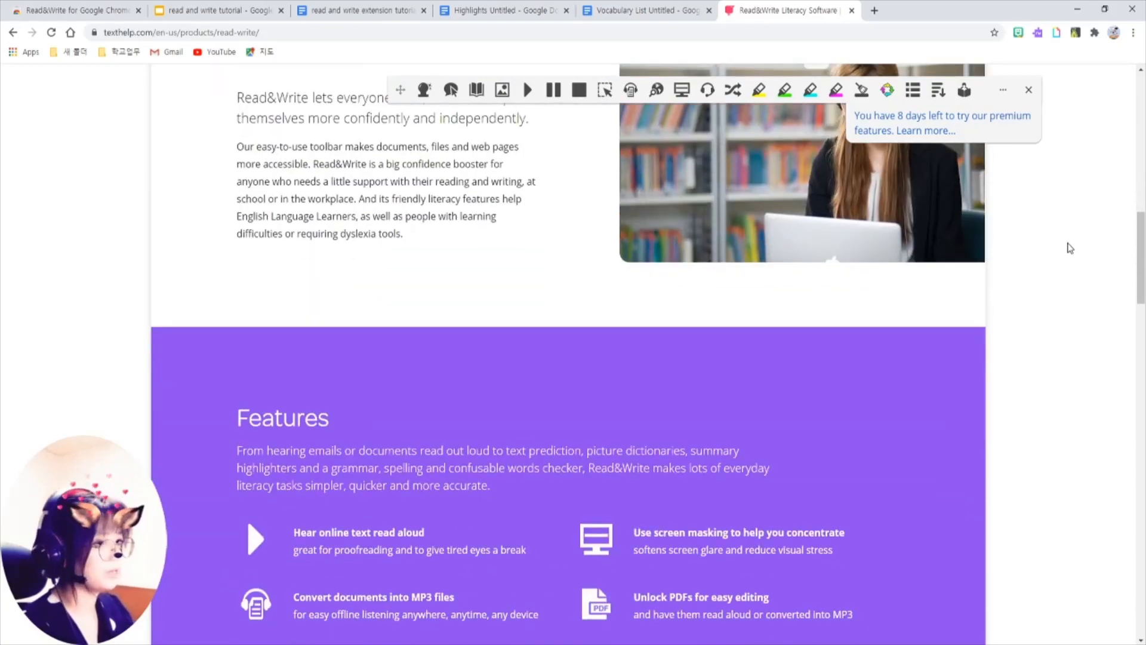
pyautogui.scroll(-3)
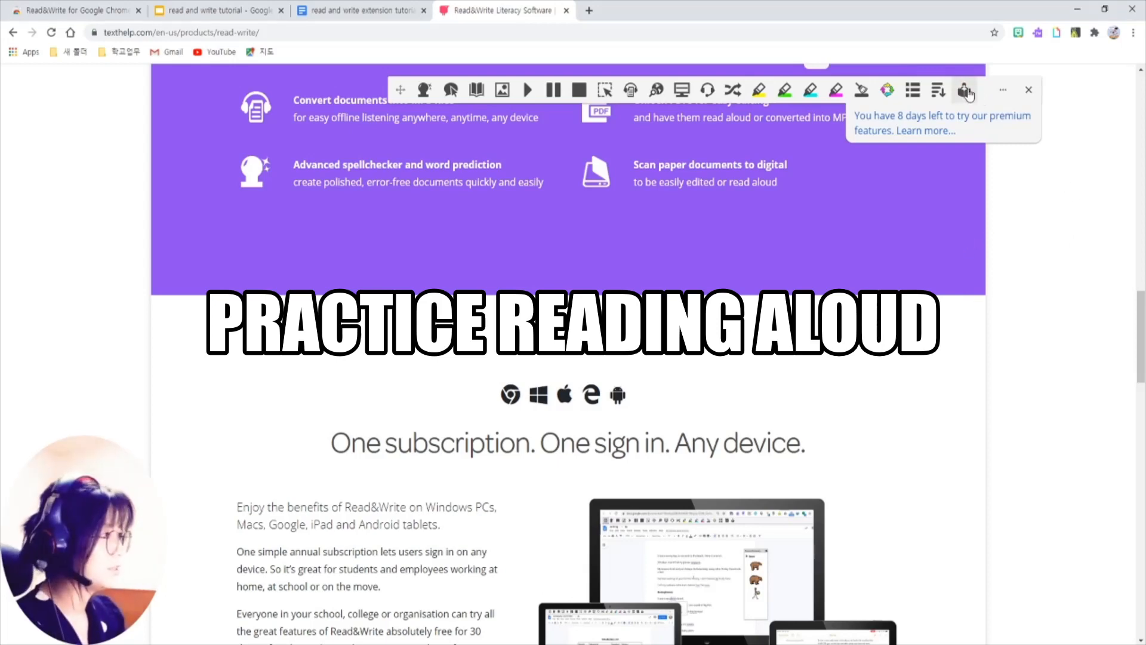
# Record a short Practice Reading Aloud of the page text and play it back
pyautogui.click(966, 89)
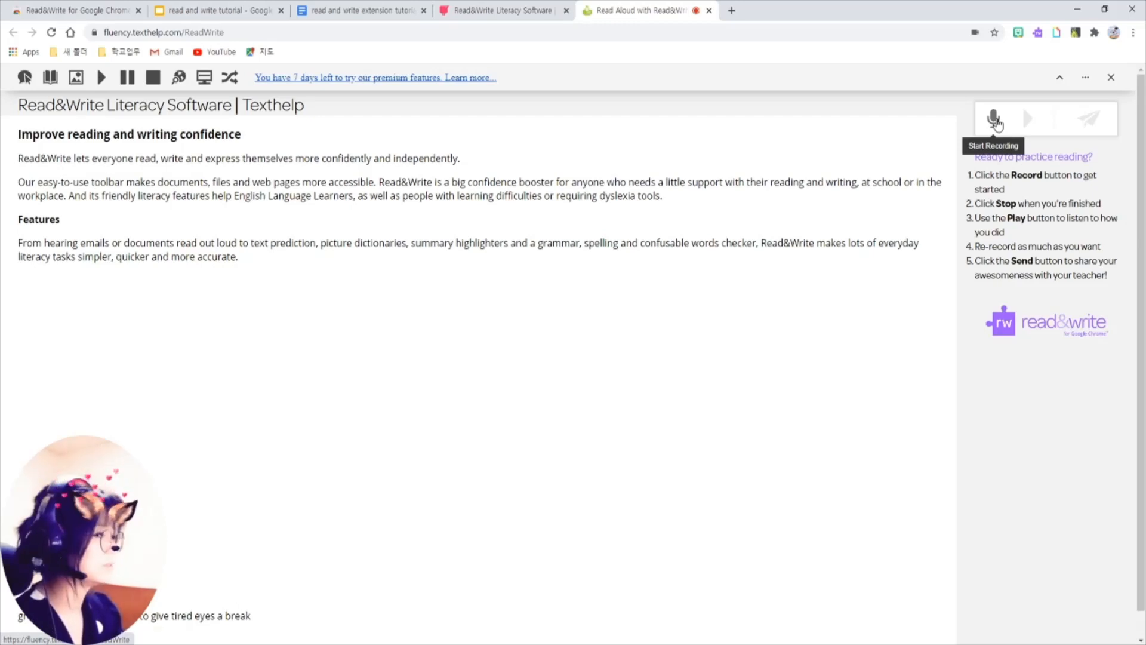
pyautogui.click(992, 117)
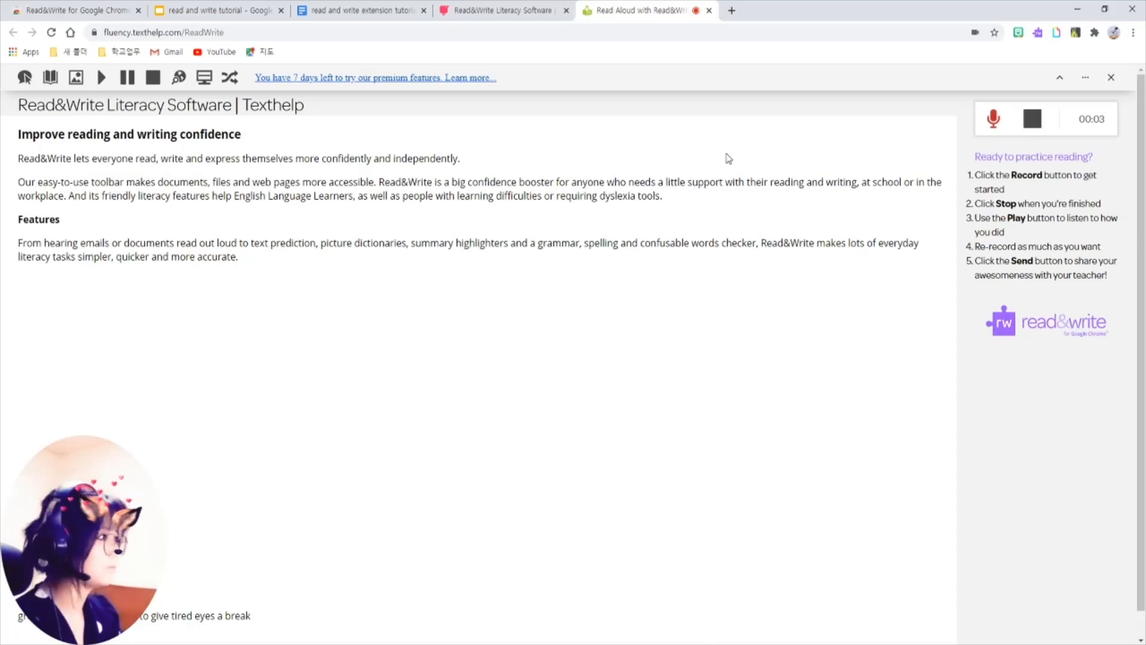
pyautogui.click(1032, 118)
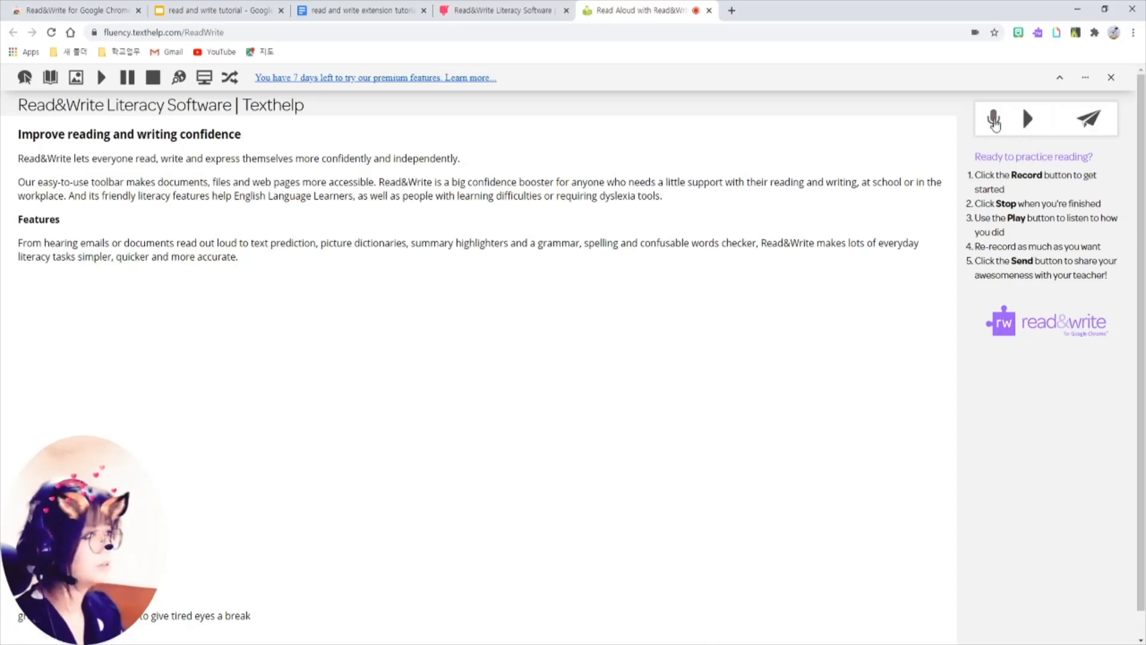
pyautogui.click(993, 118)
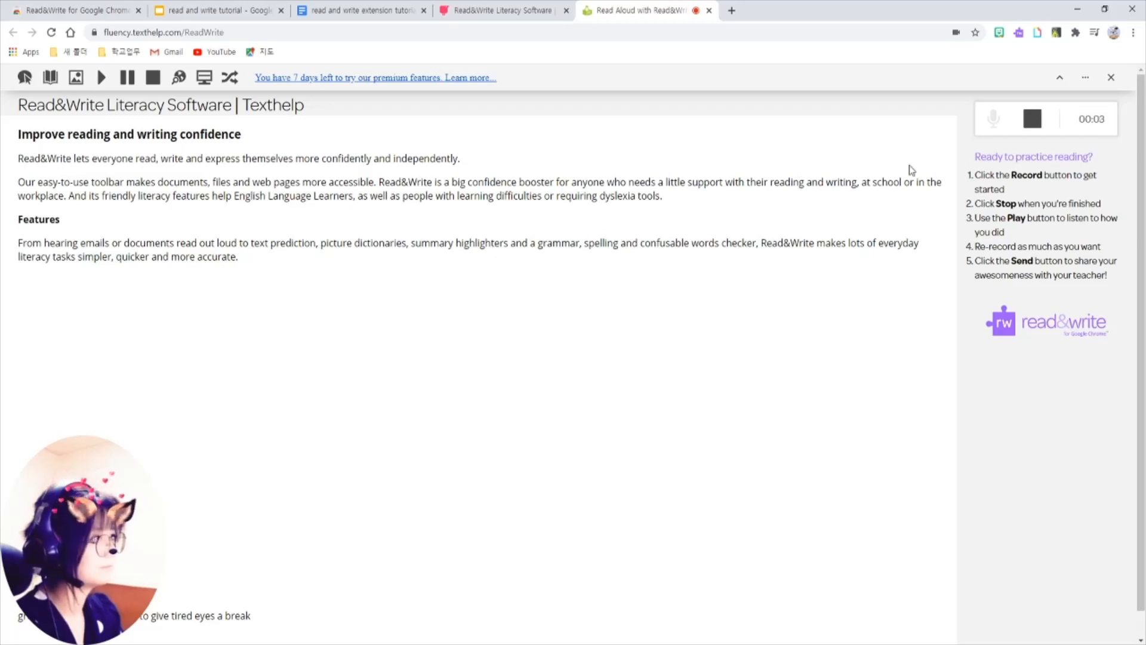
pyautogui.click(1032, 118)
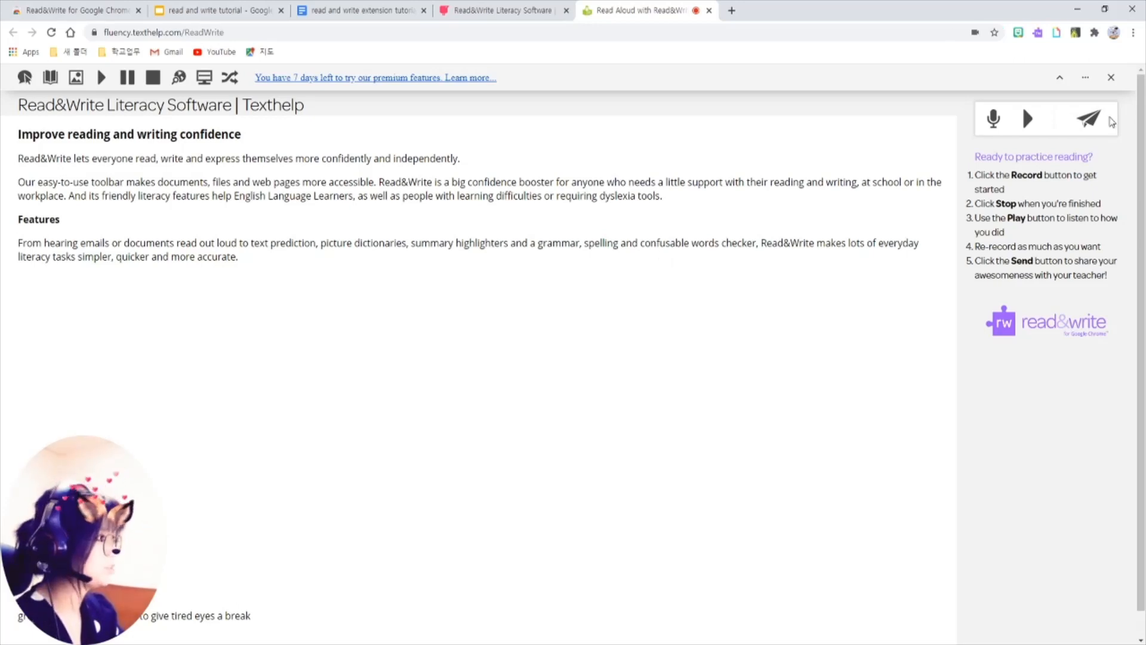
pyautogui.moveTo(1088, 121)
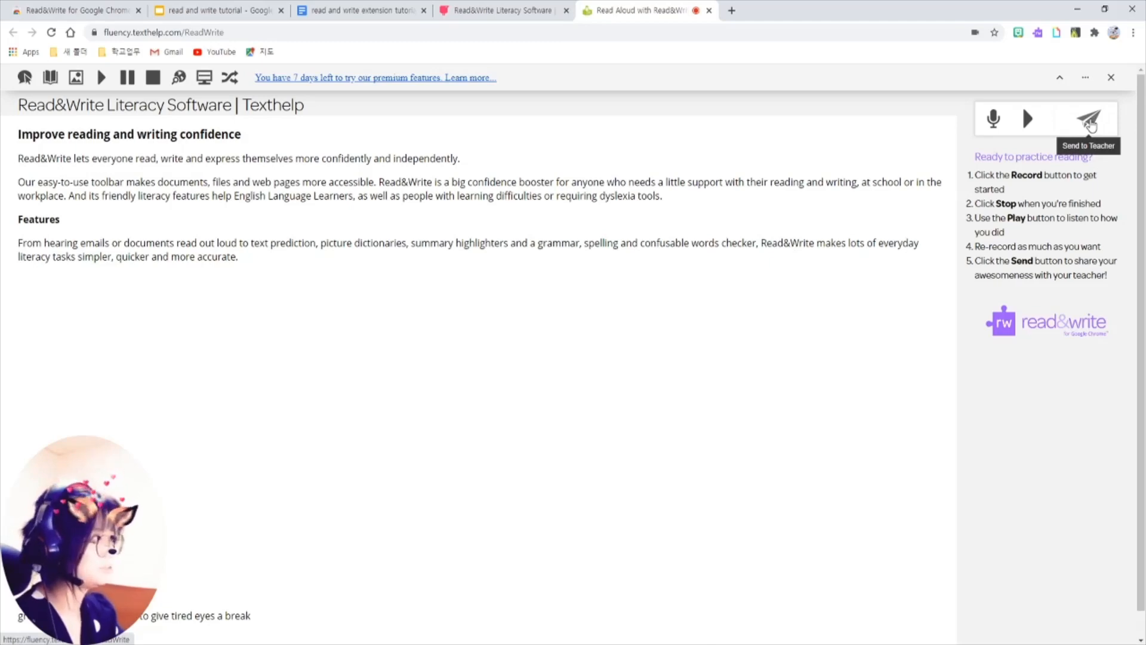